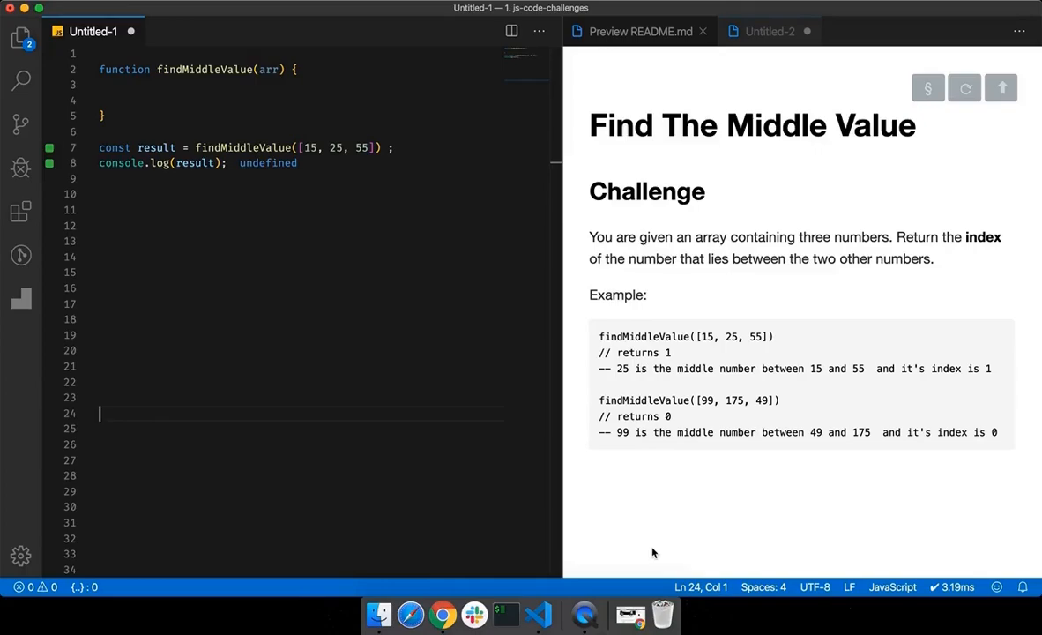
mouse_move(738, 357)
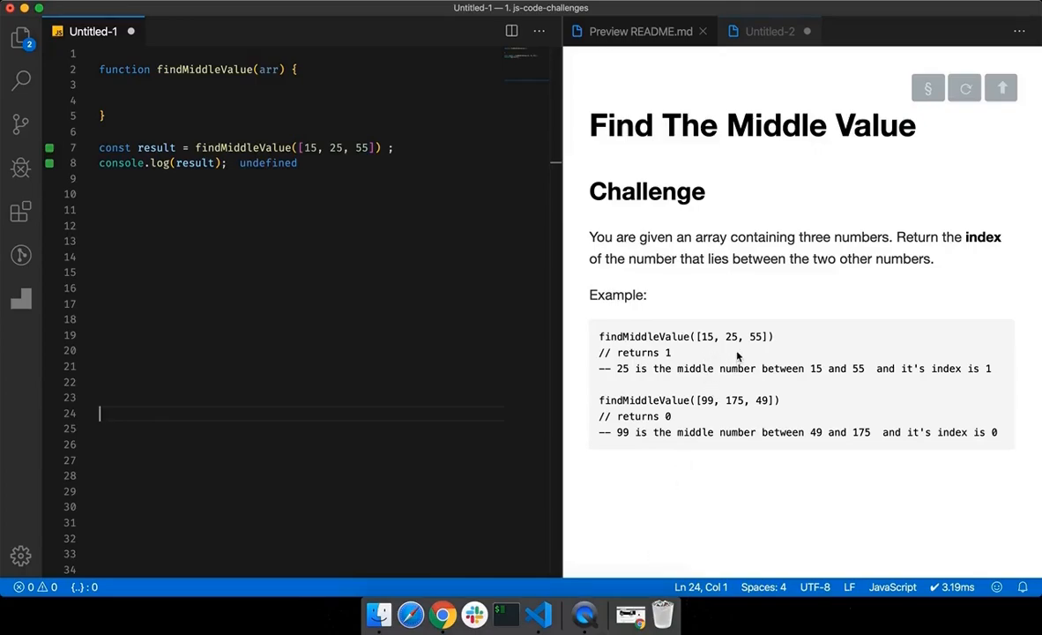
mouse_move(750, 354)
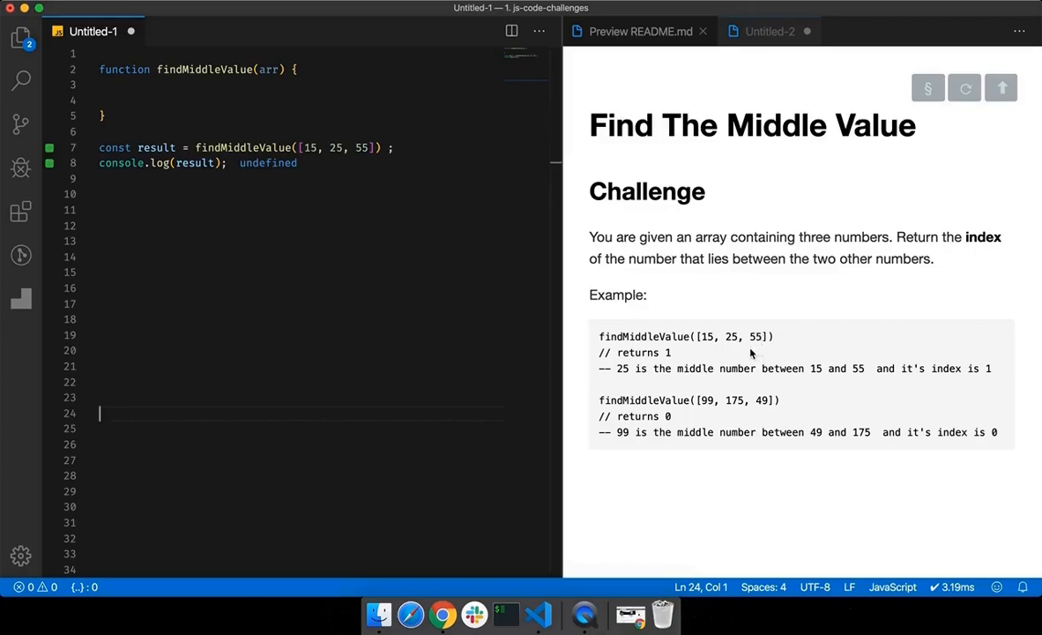
mouse_move(731, 352)
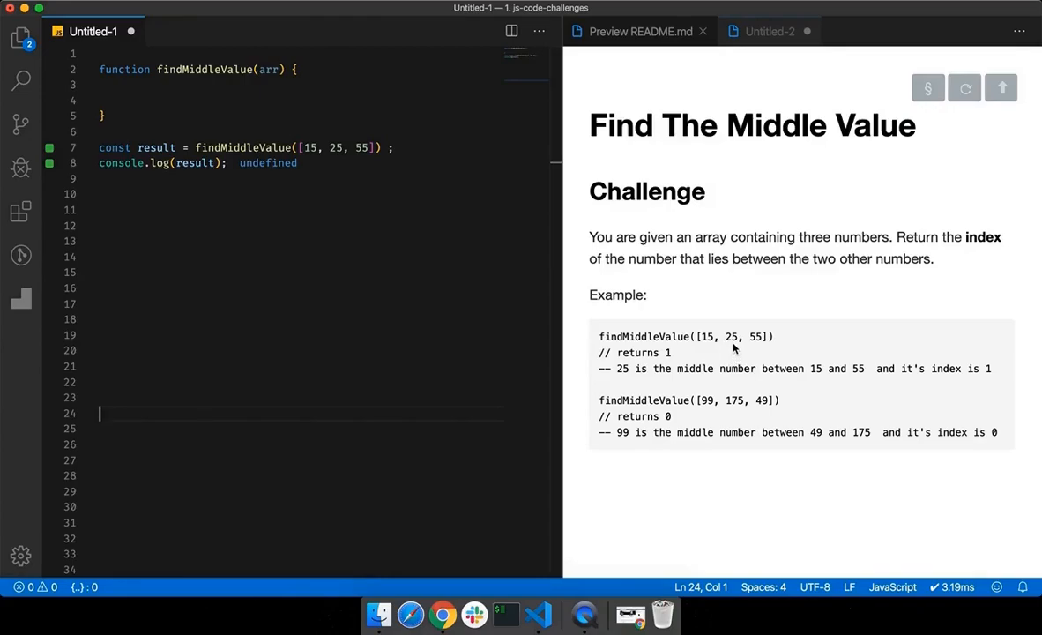
mouse_move(708, 351)
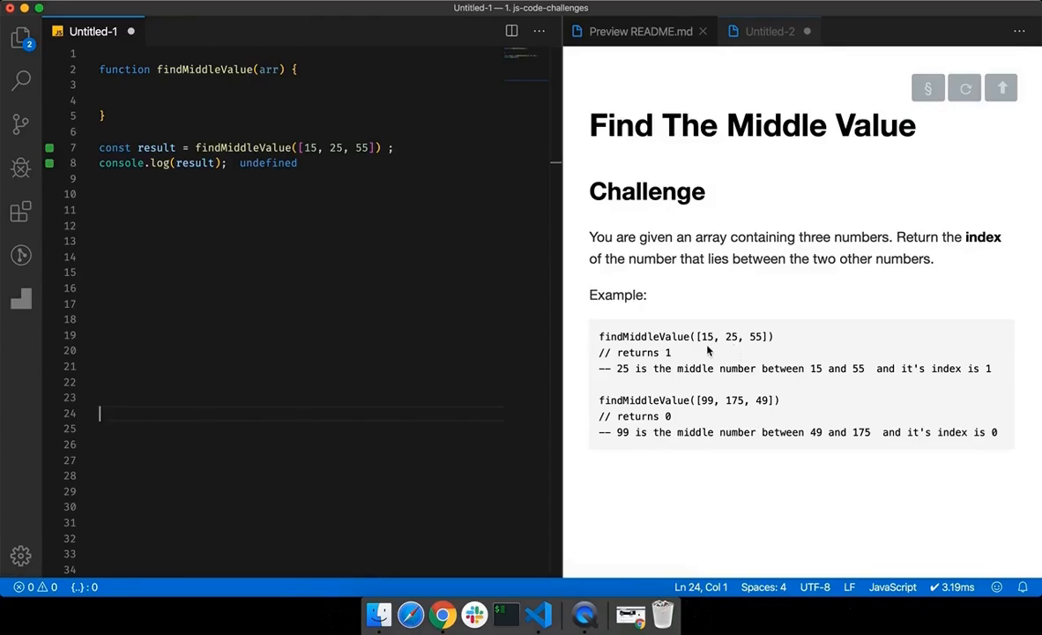
mouse_move(762, 346)
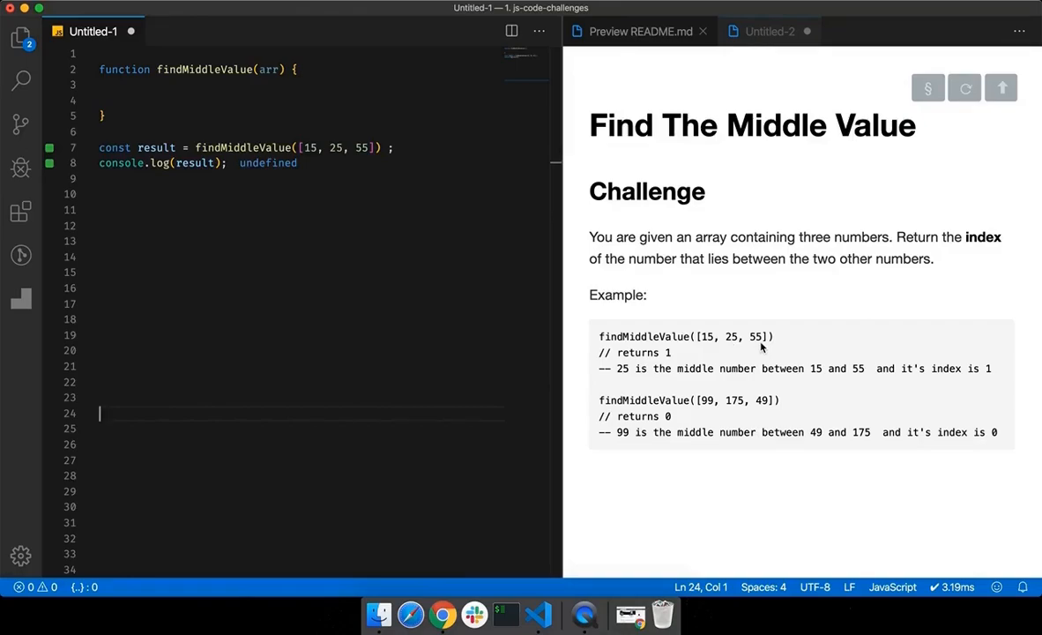
mouse_move(707, 404)
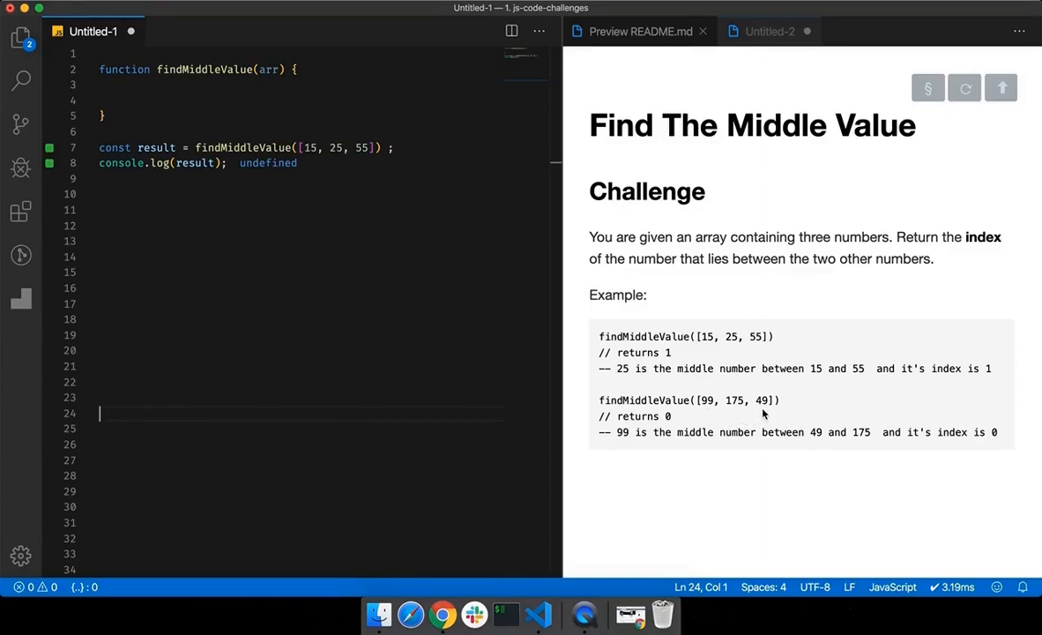
mouse_move(737, 414)
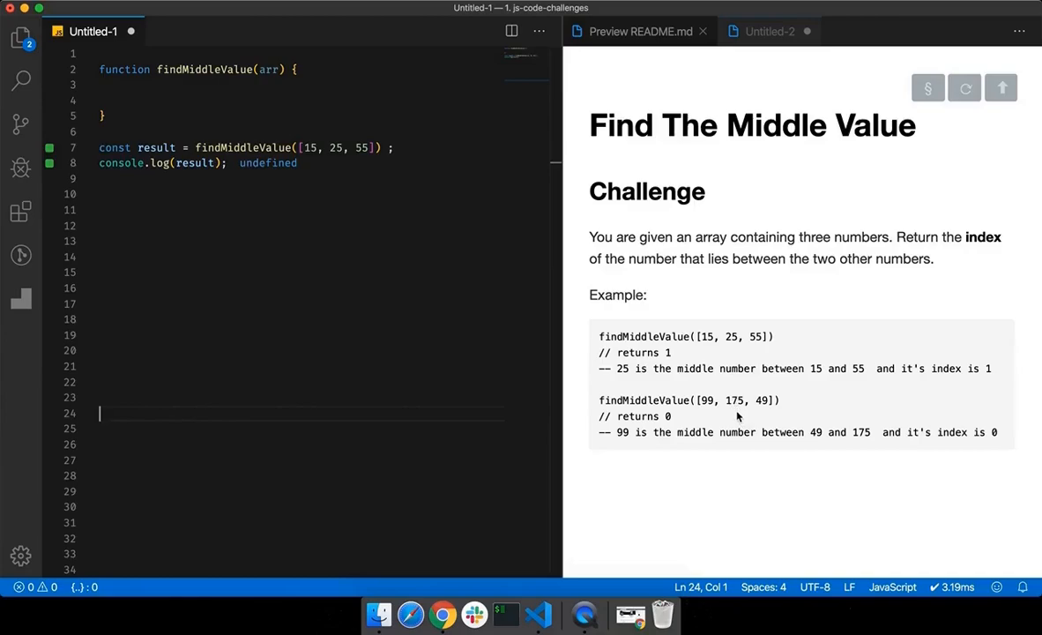
mouse_move(714, 412)
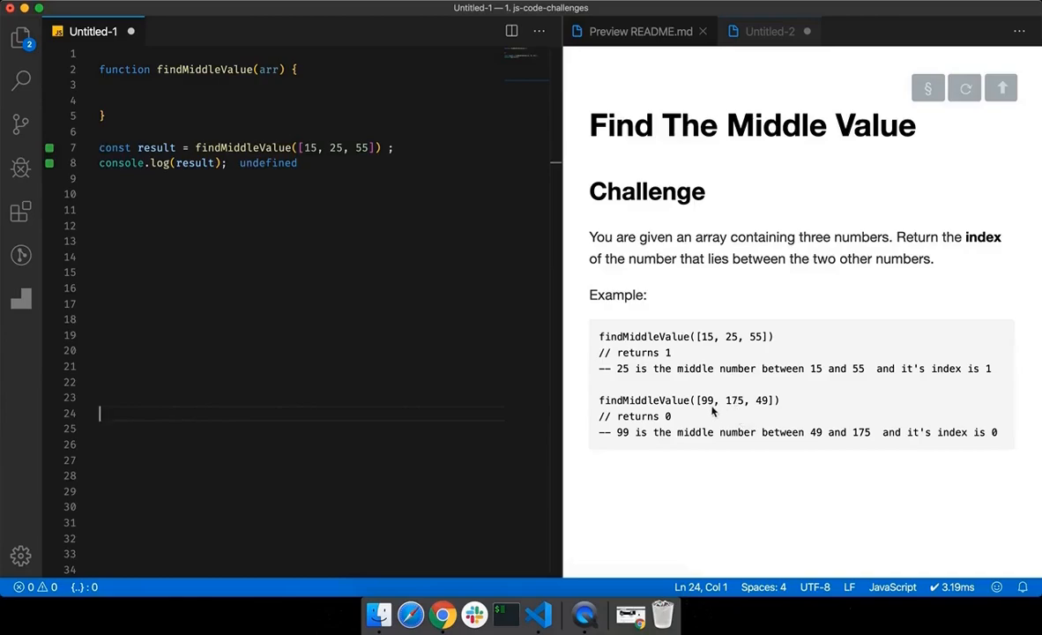
mouse_move(762, 422)
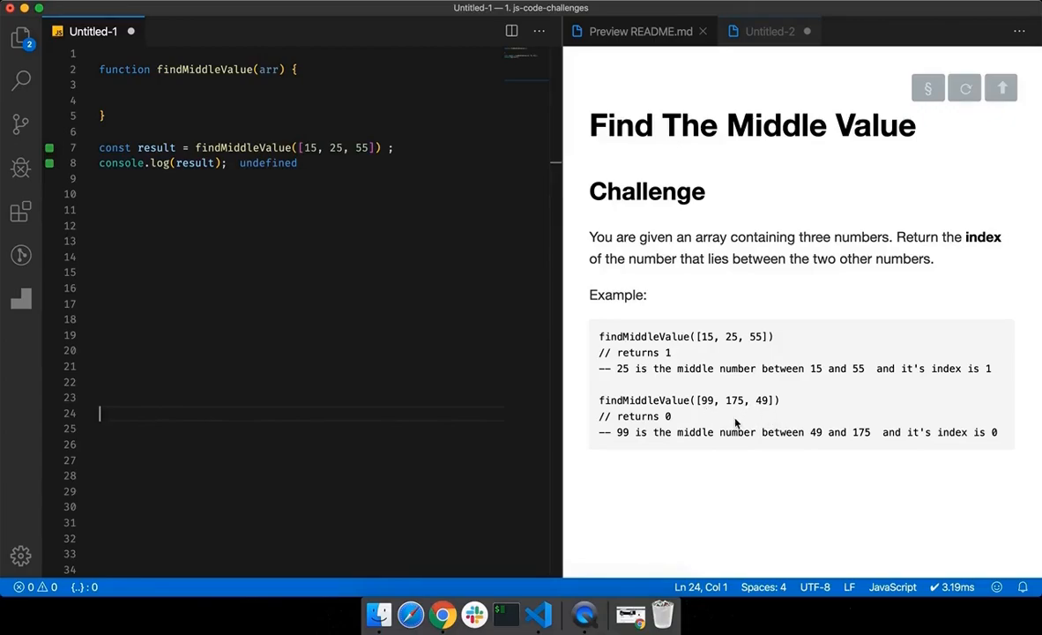
mouse_move(669, 423)
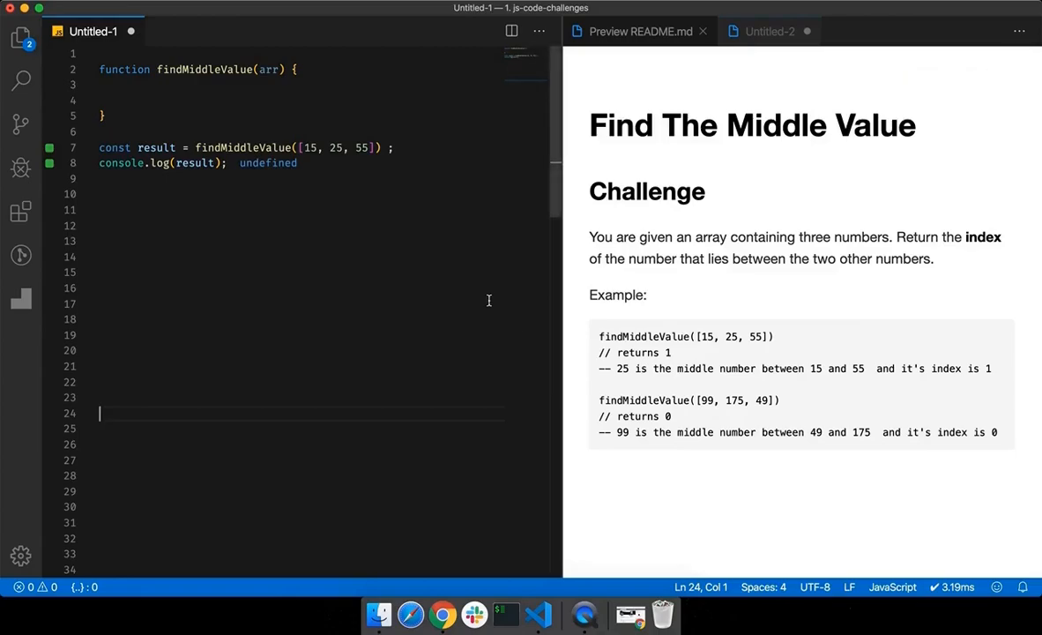
Step: Declare const max = Math.max(...arr) inside the findMiddleValue function body
left_click(300, 69)
type("arr")
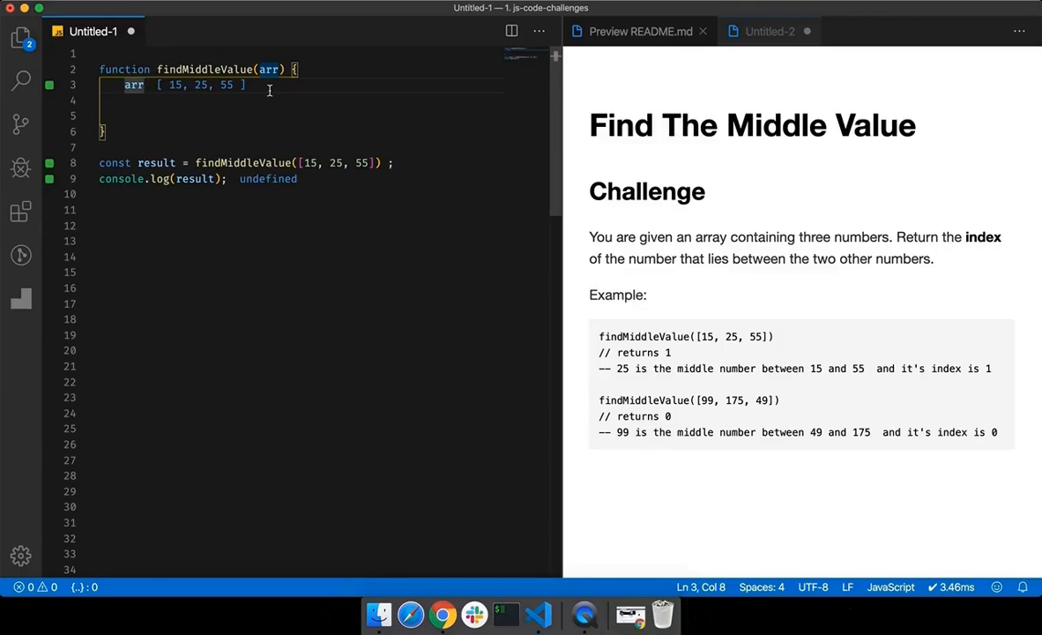
type("const m")
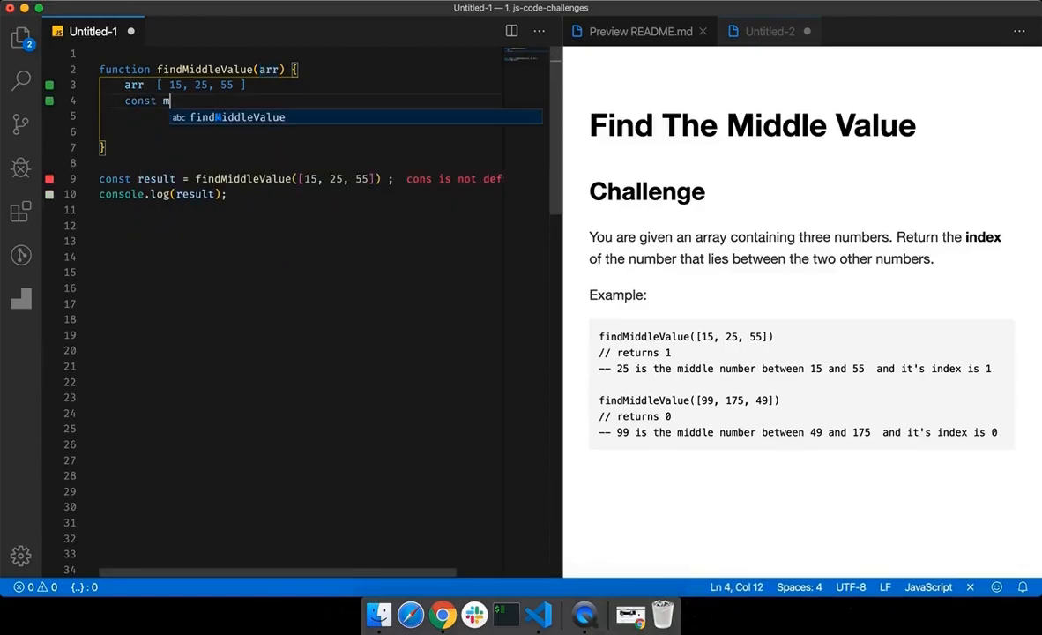
type("ax =")
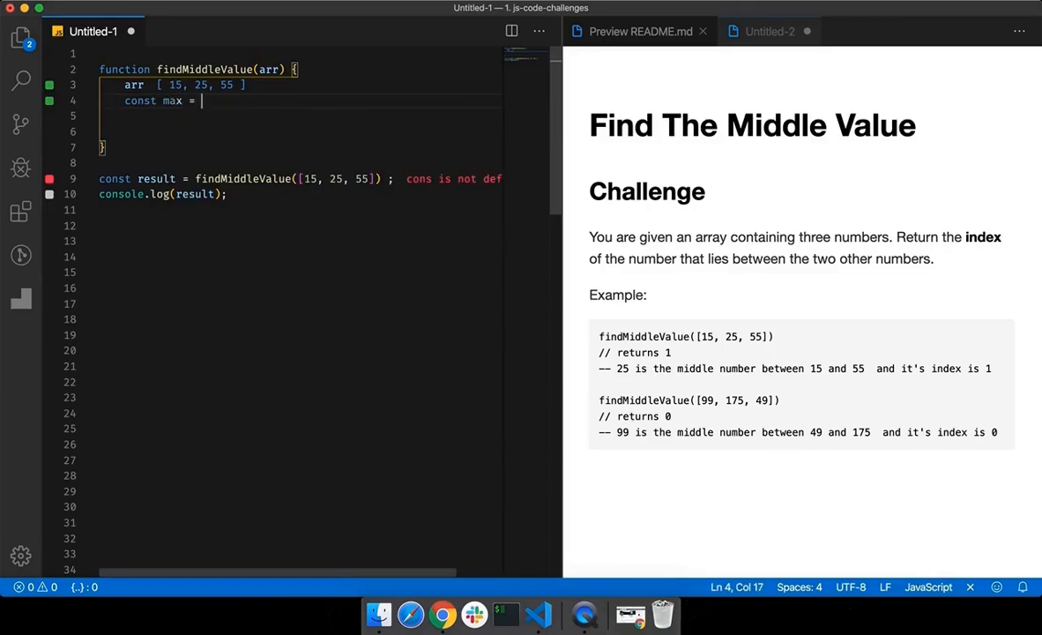
type("Ma")
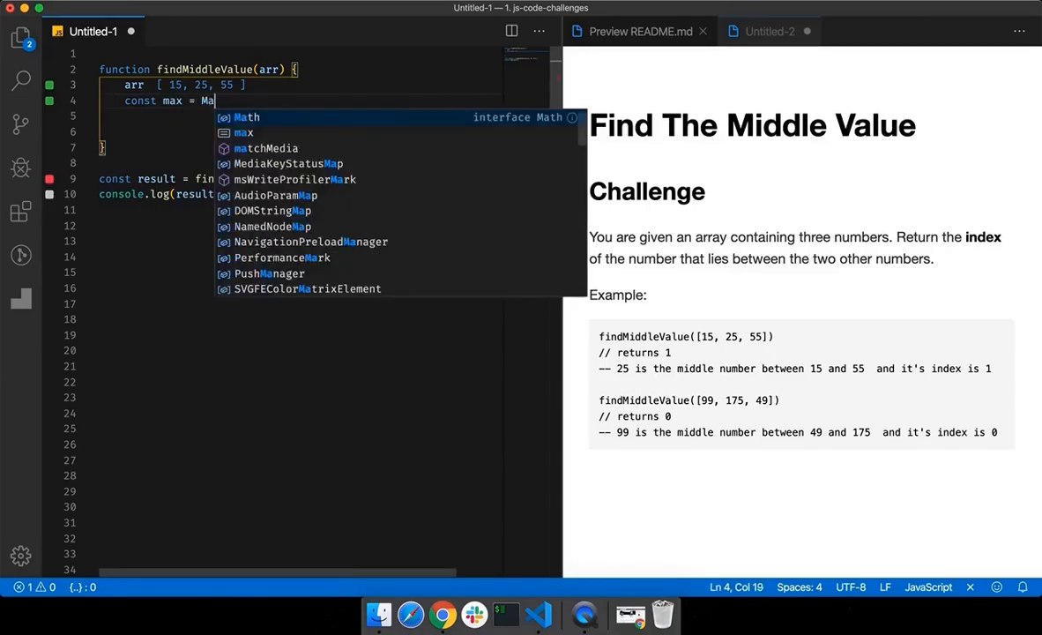
type("th.max(...")
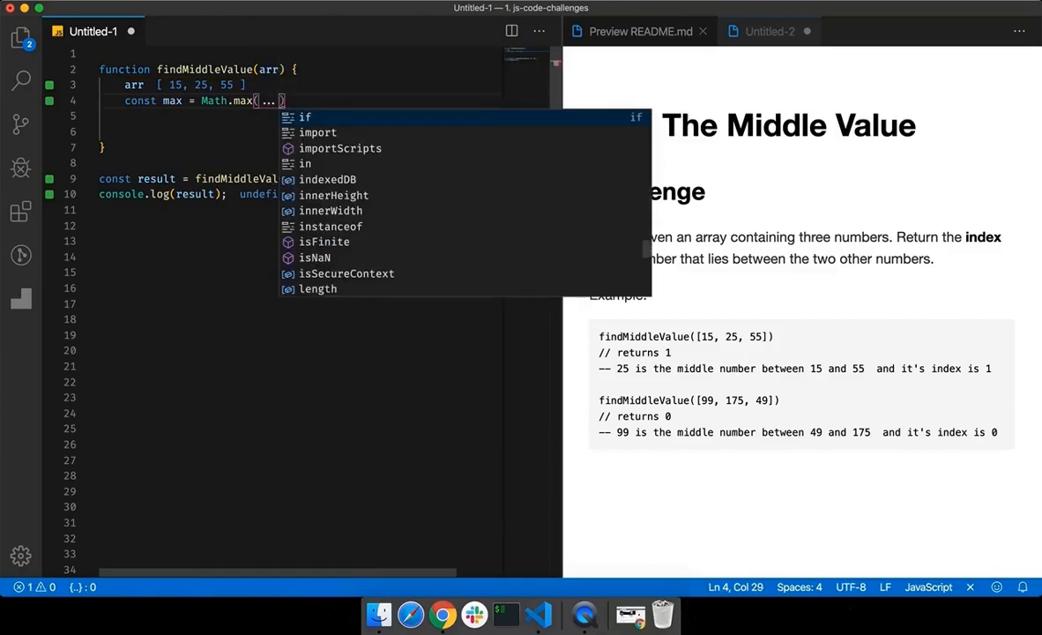
type("arr")
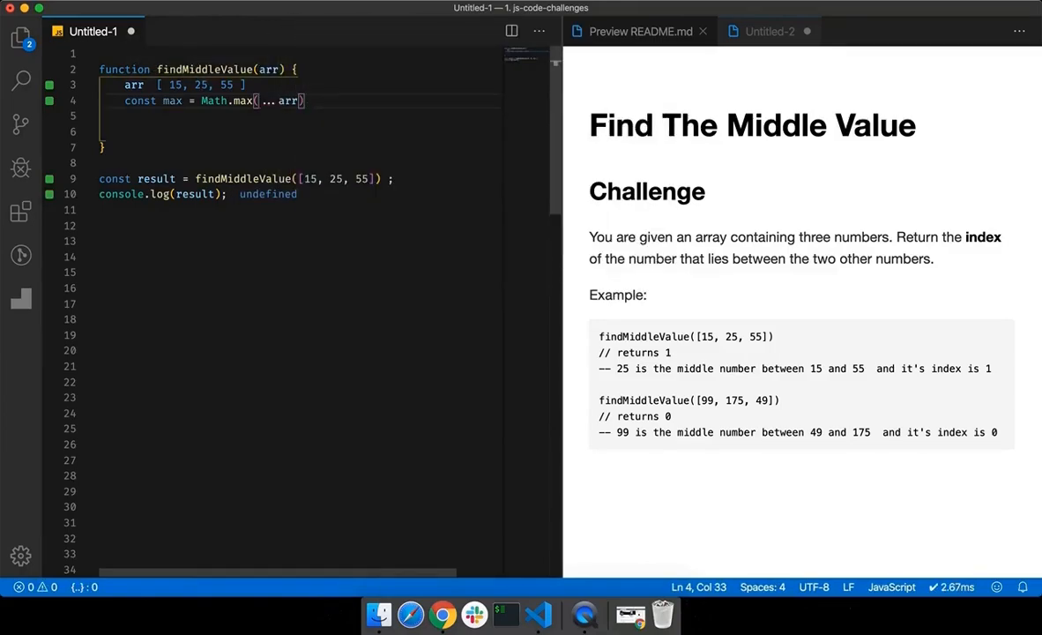
type("c")
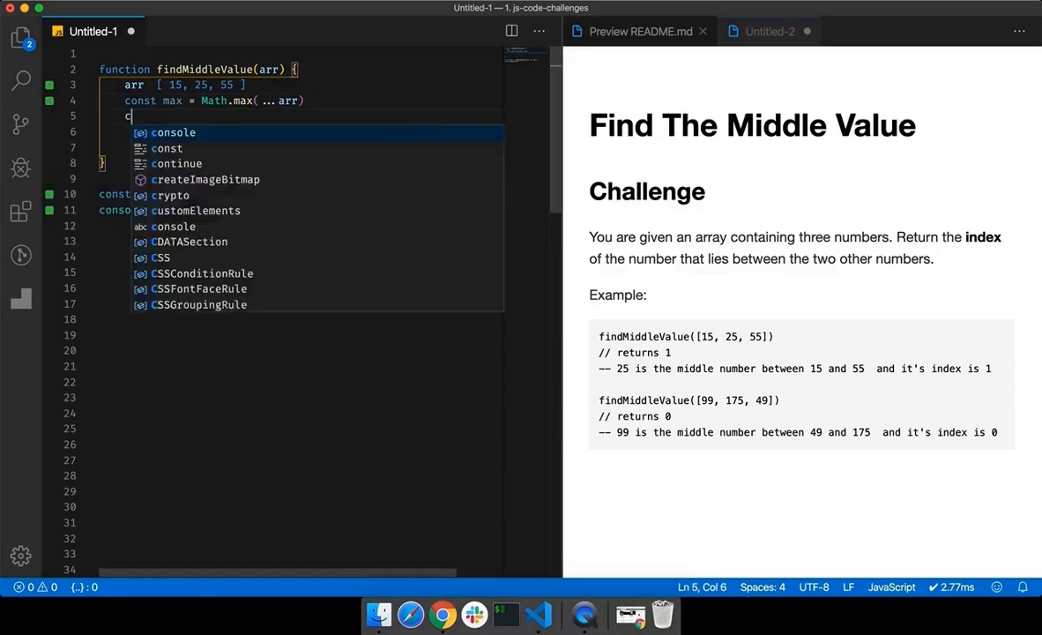
Step: Add const min = Math.min(...arr) and display max (55) and min (15) inline
type("onst min = Mat")
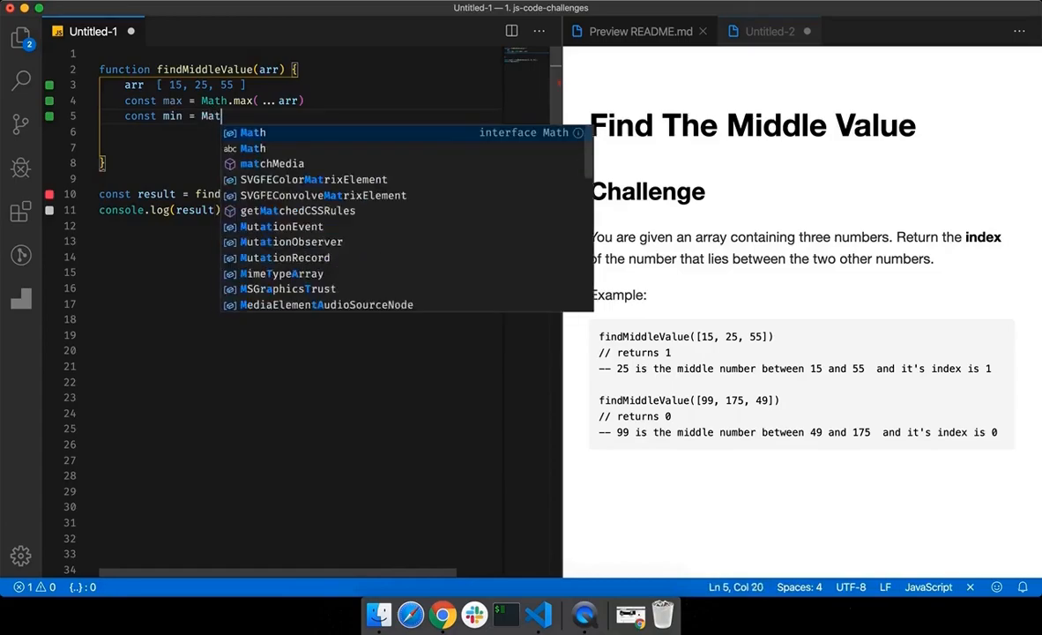
type(".max( ...arr")
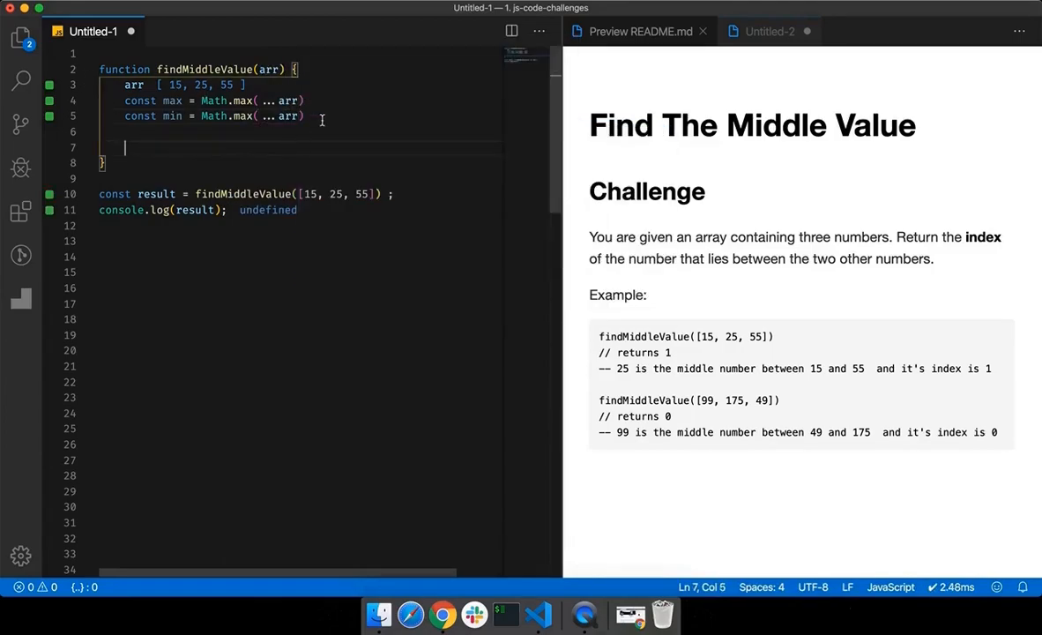
type("m")
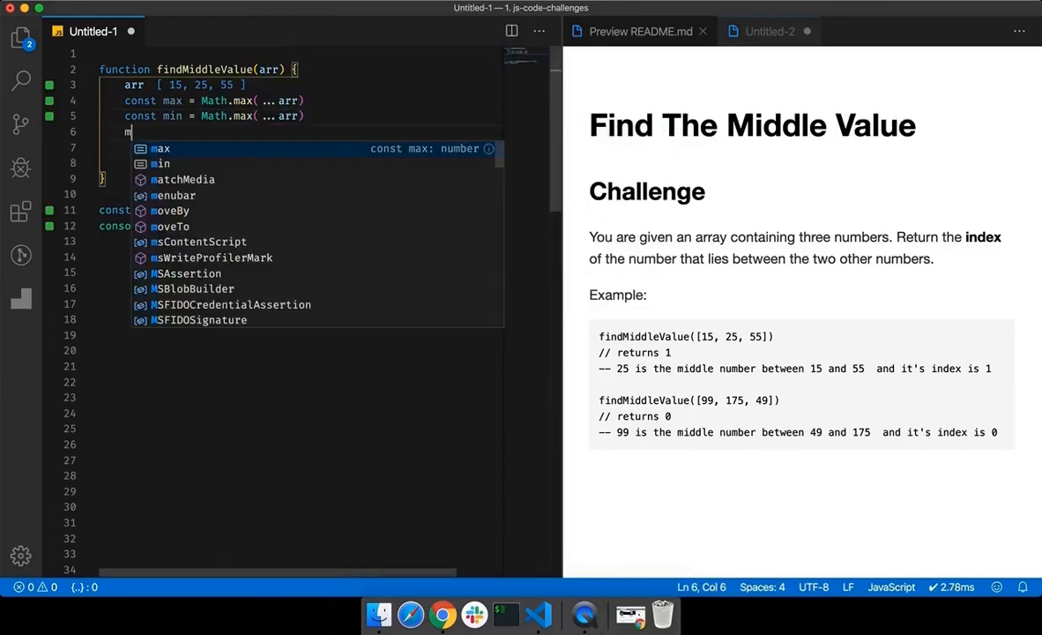
type("ax")
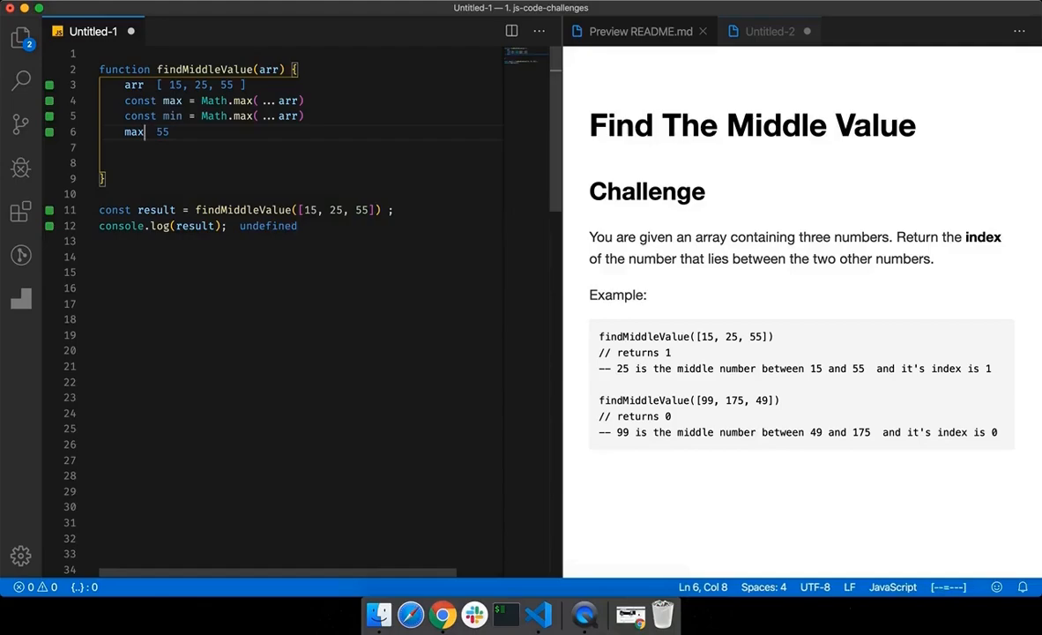
type("mix")
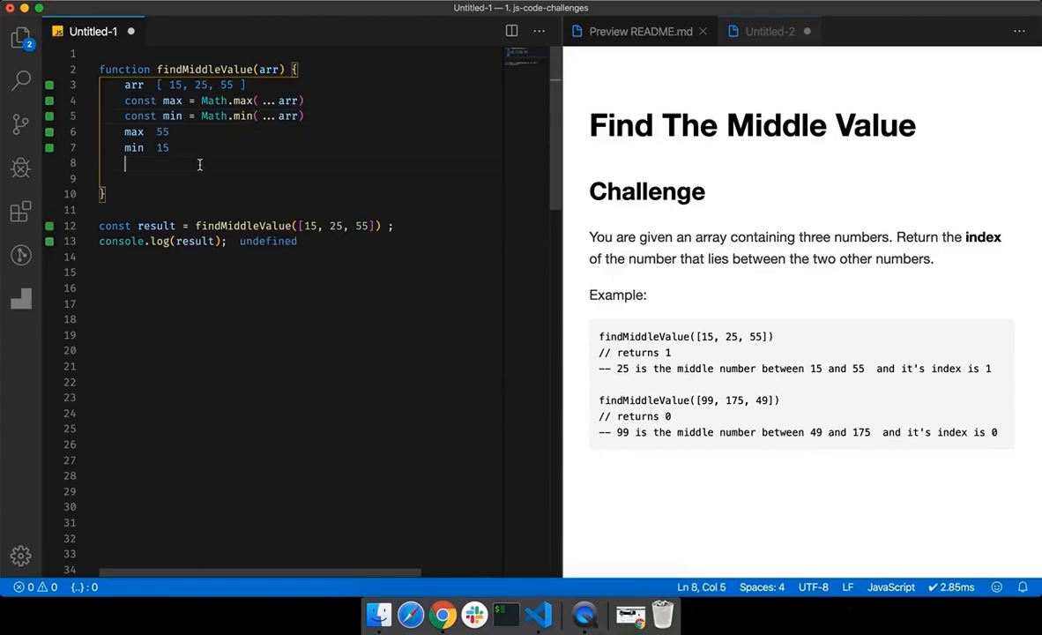
mouse_move(324, 251)
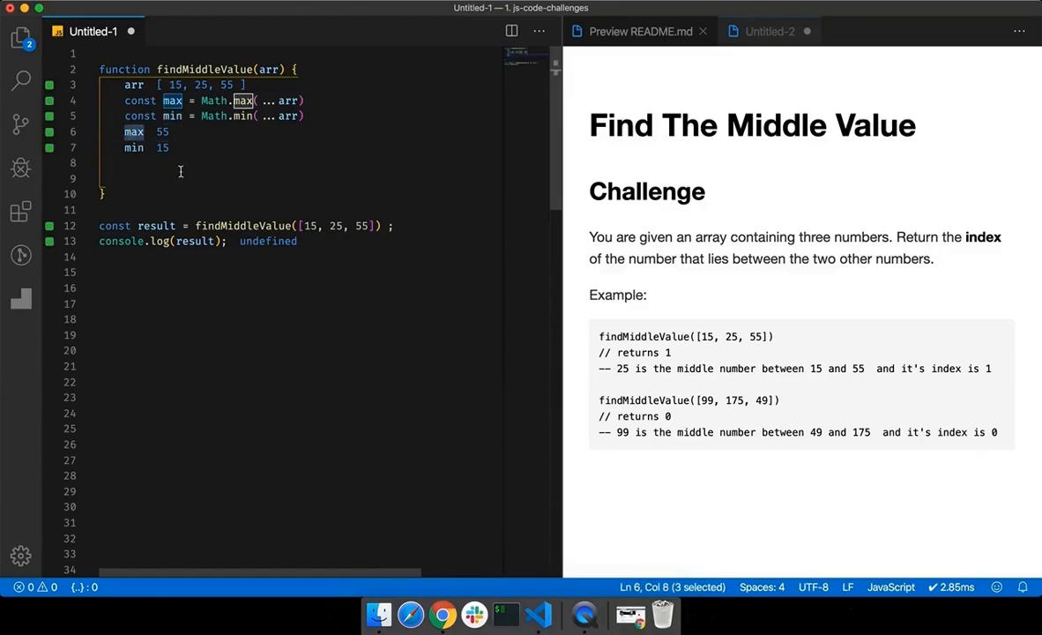
mouse_move(197, 161)
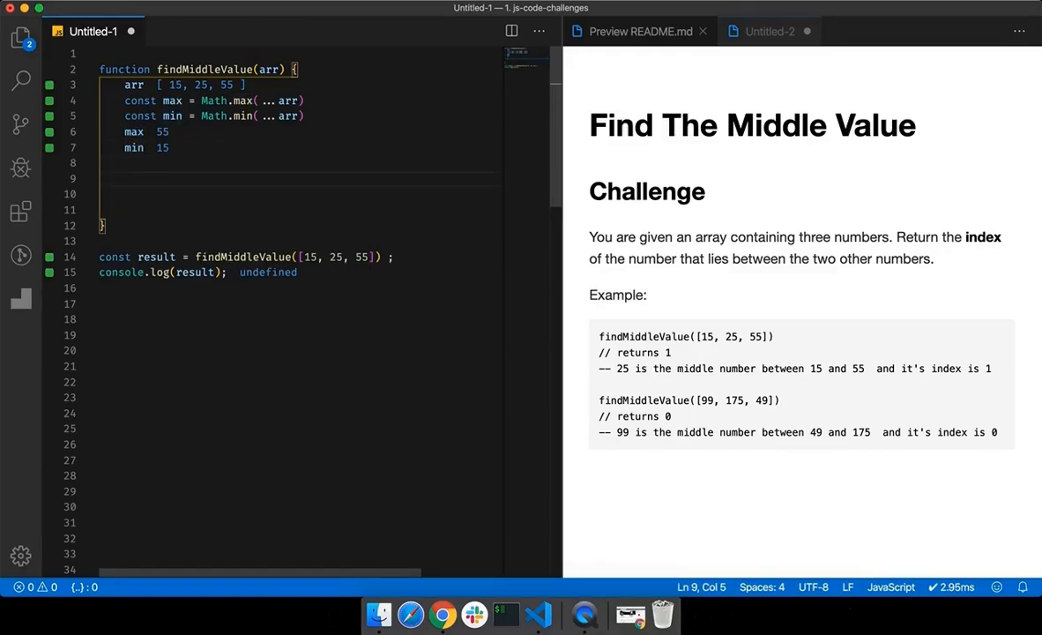
Step: Write the loop for (let index = 0; index < arr.length; index++) with an empty body
type("for")
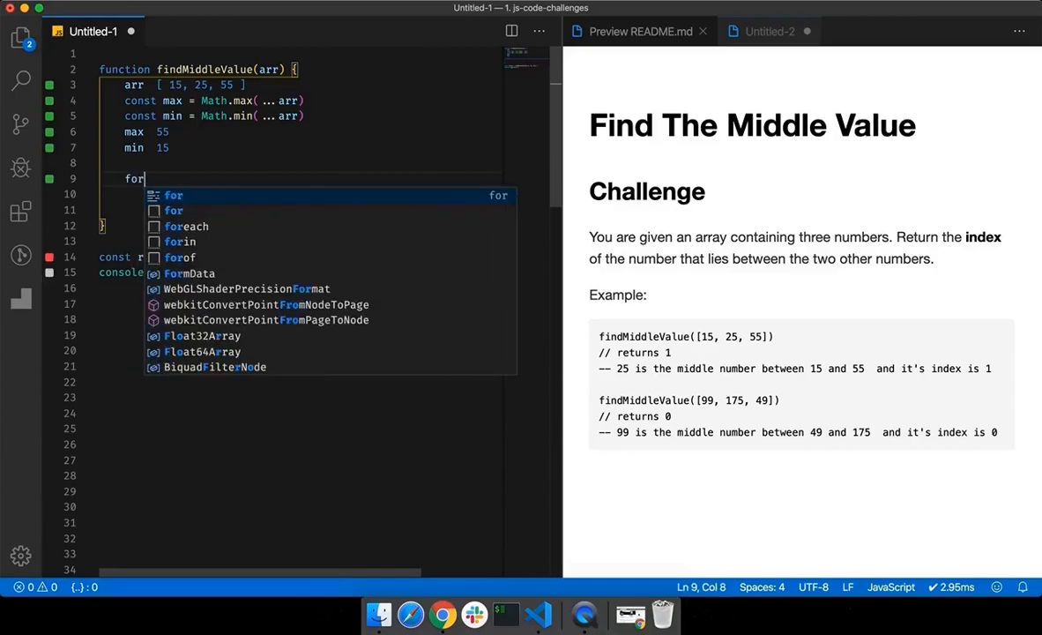
type("(")
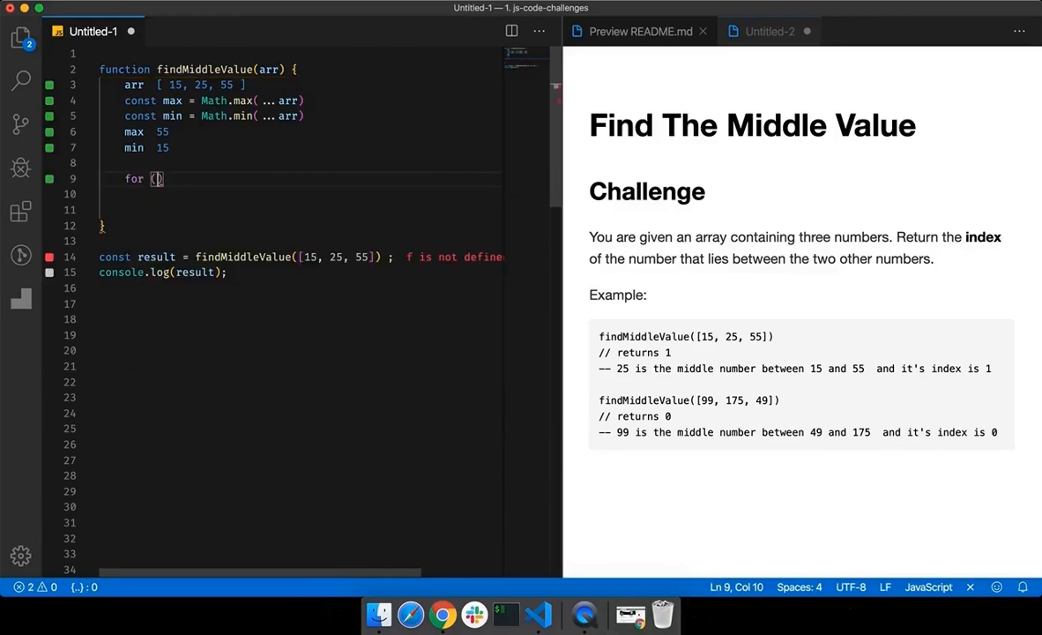
type("let index =")
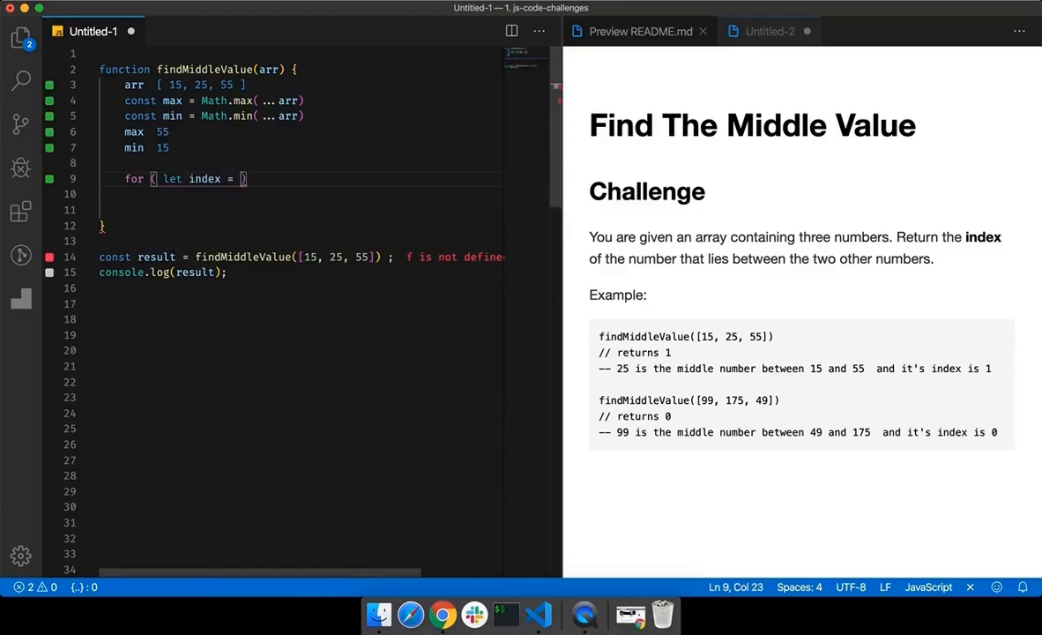
type("0; i")
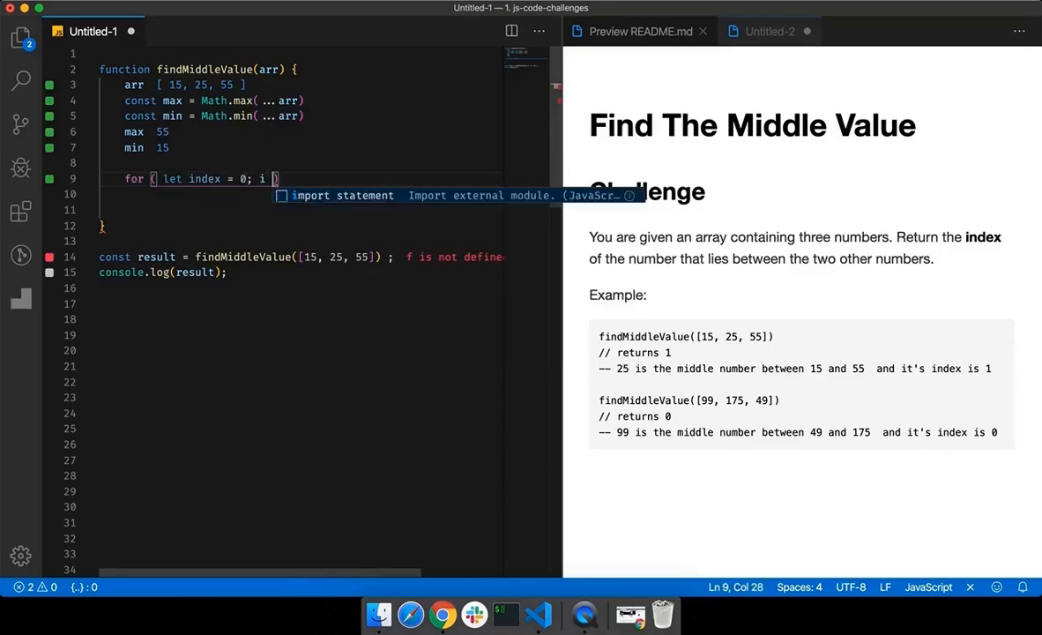
type("<")
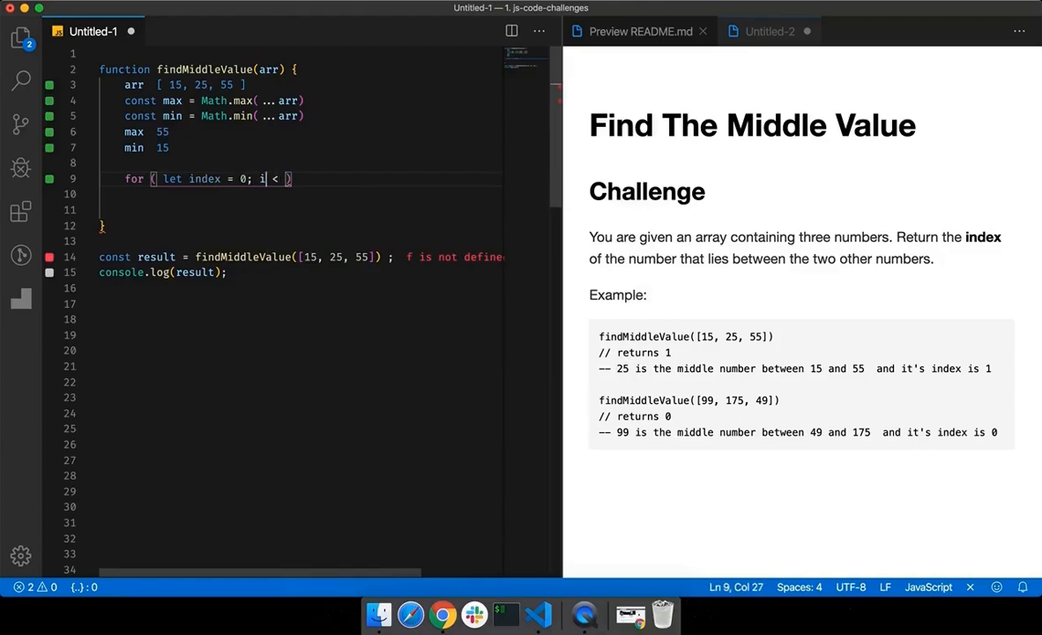
type("ndex")
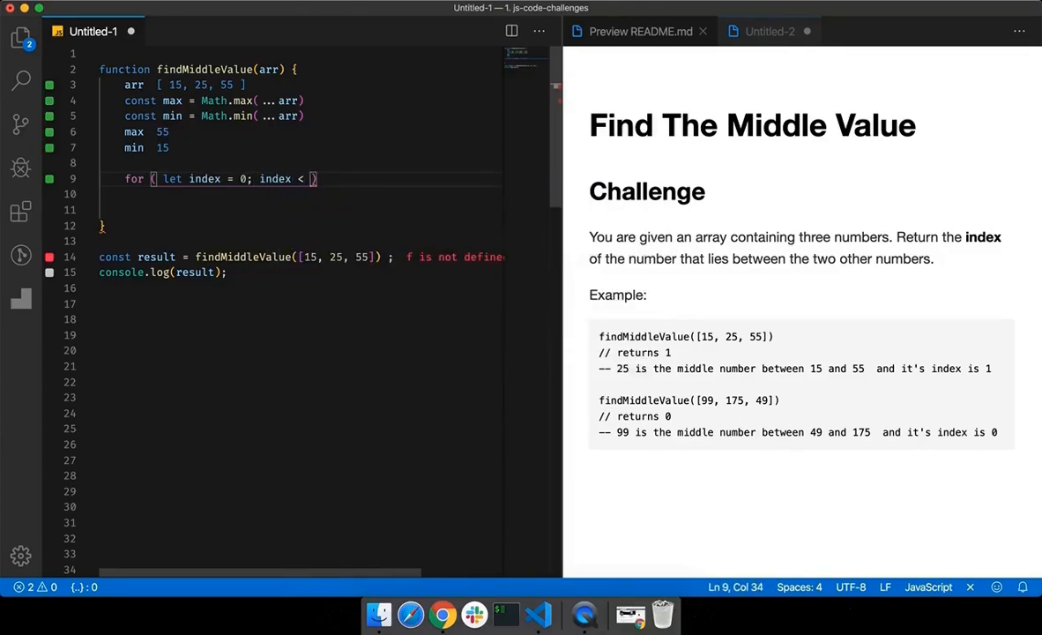
type("arr.")
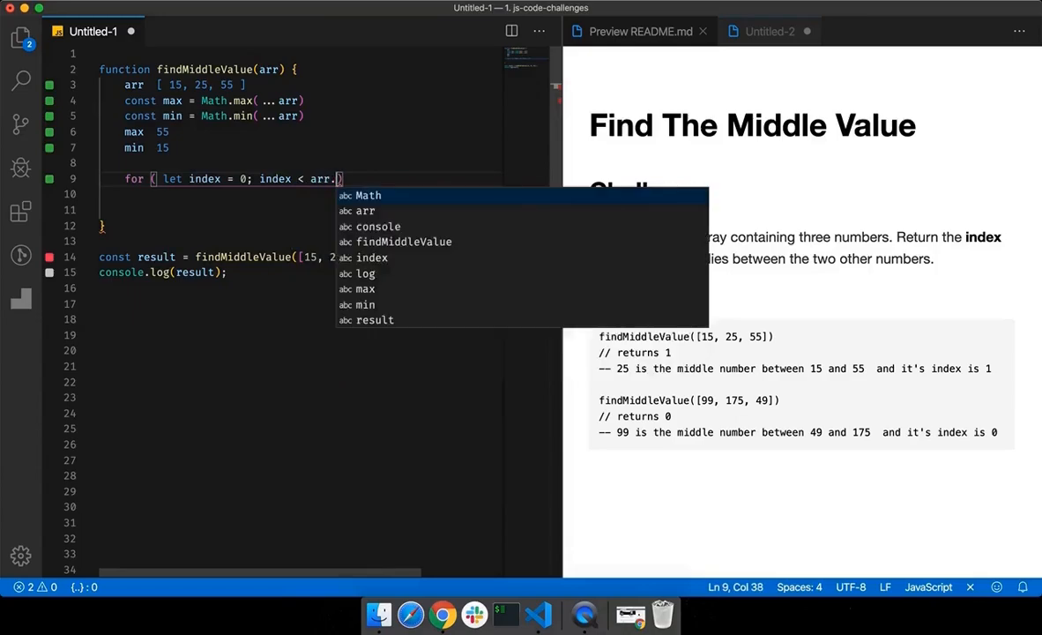
type("length; index++")
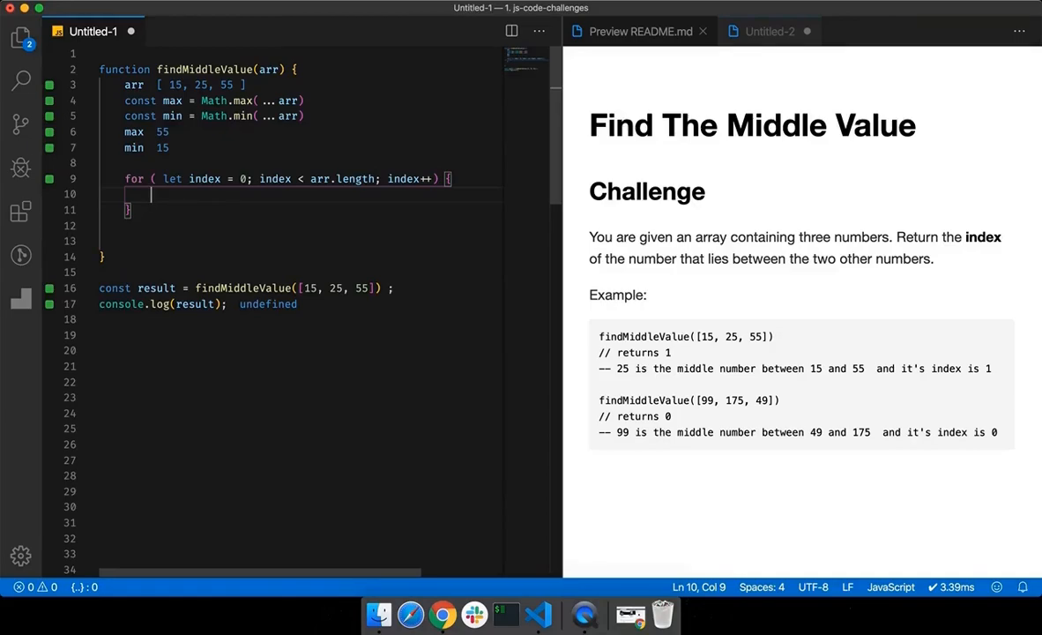
Step: Assign const currentNum = arr[index] in the loop and log it, showing 15, 25, 55
type("const")
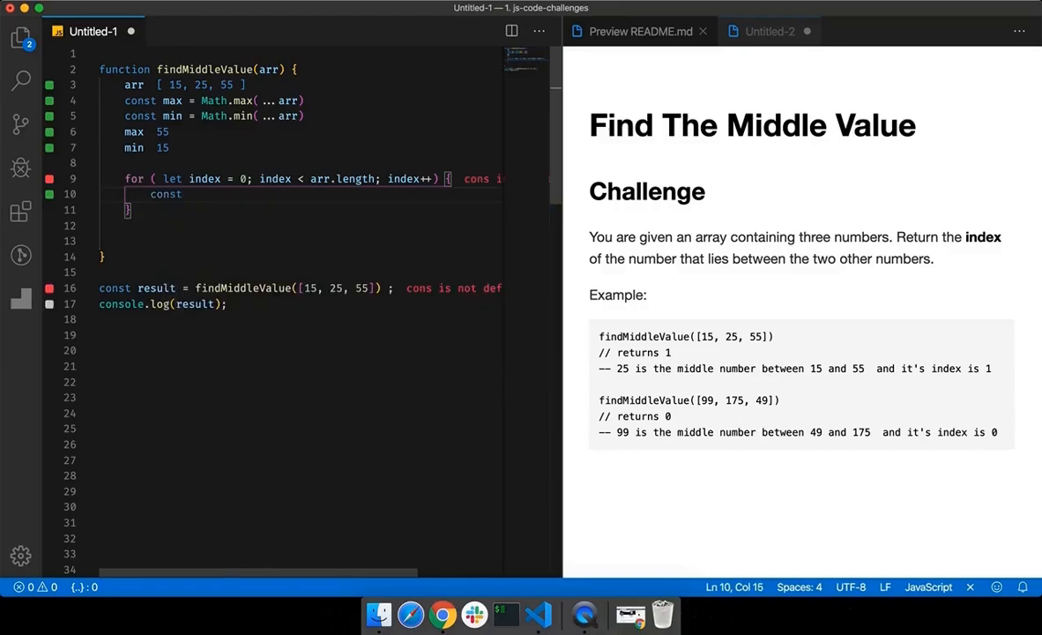
type("cuuren")
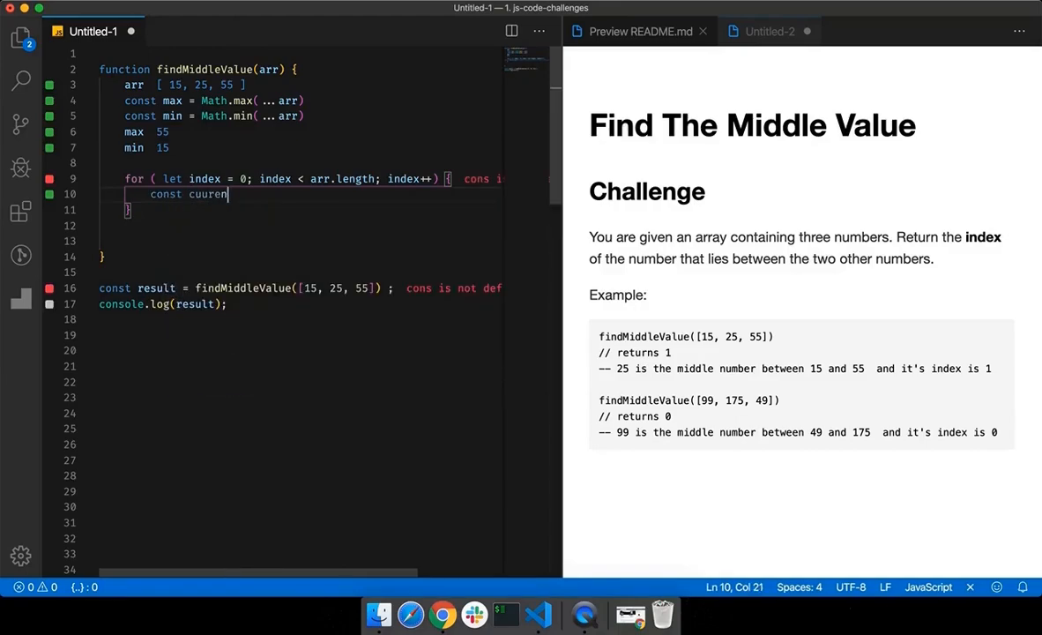
key("Backspace")
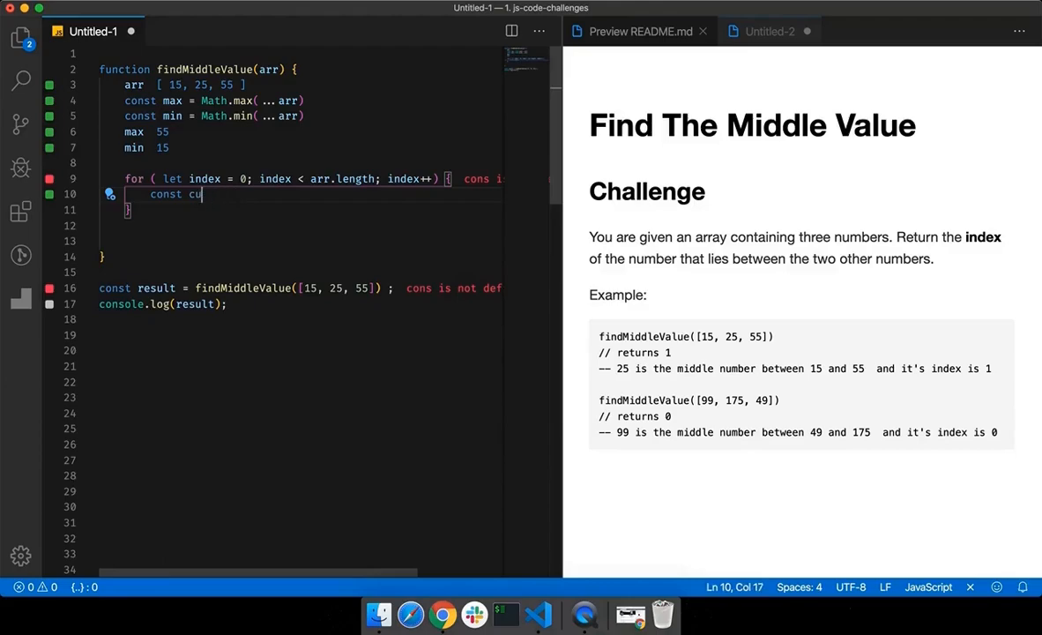
type("rrent")
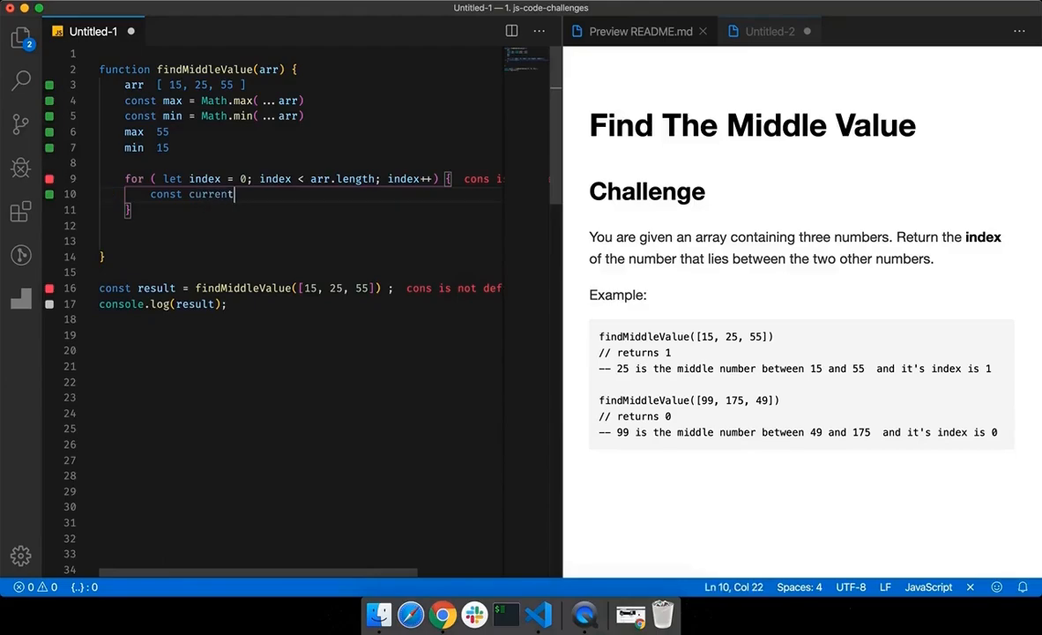
type("Num =")
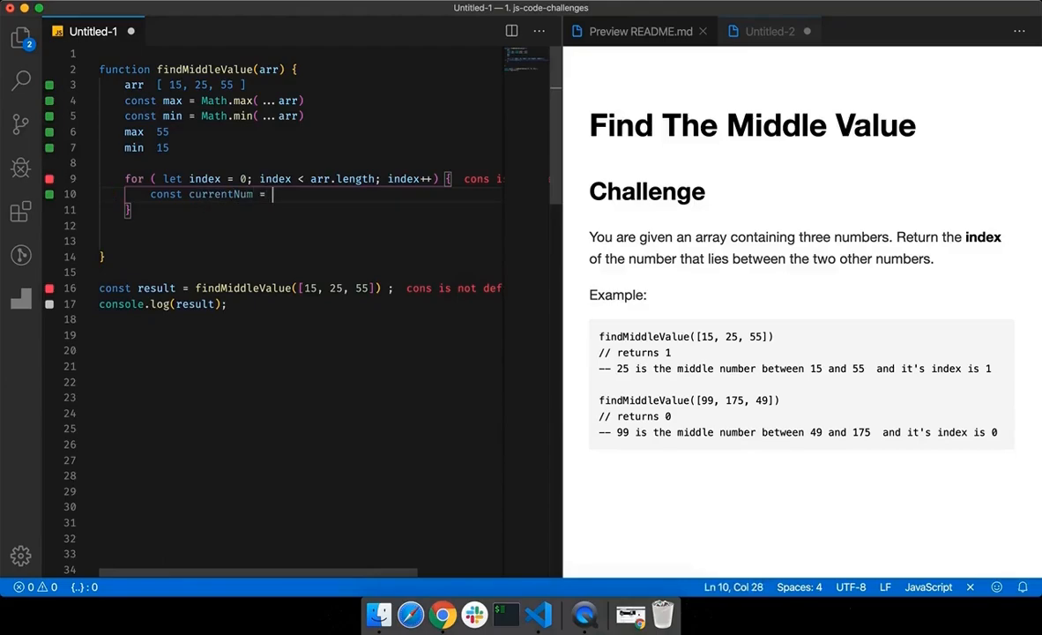
type("arr[i")
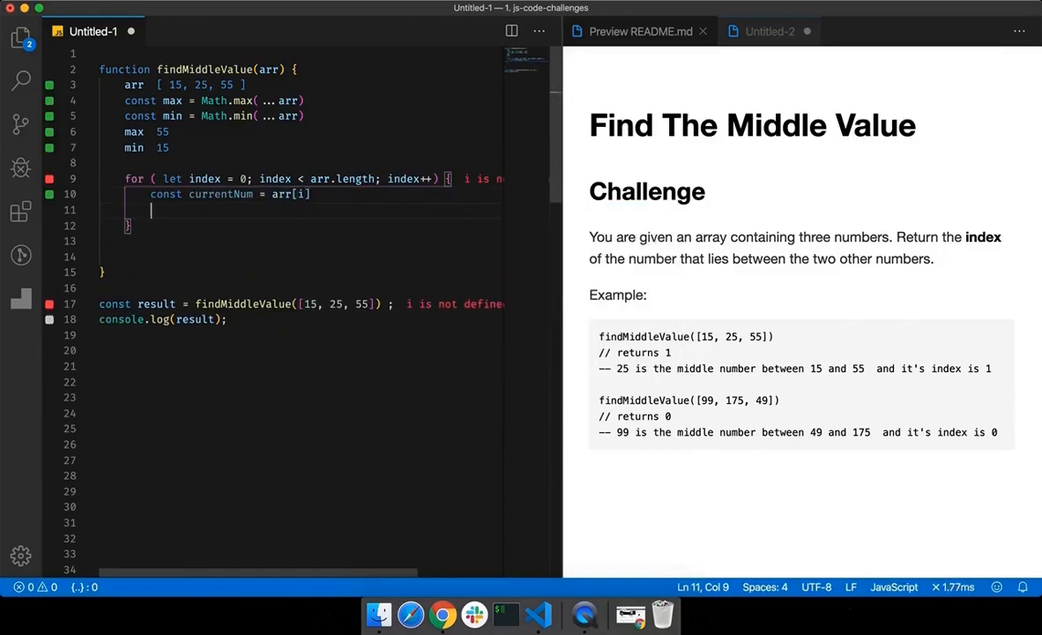
type("curren")
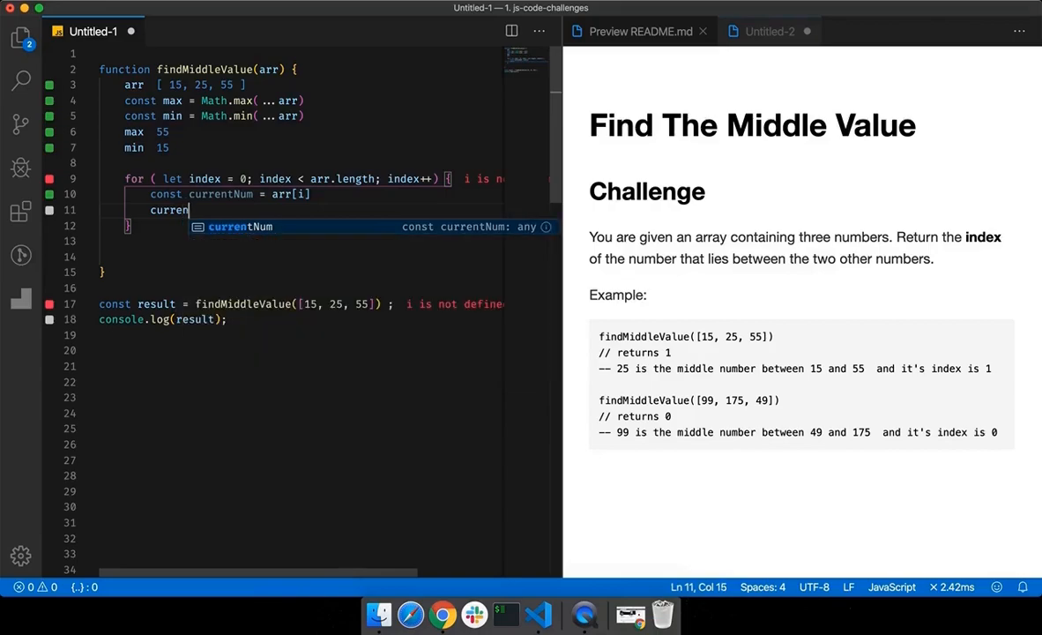
type("tNum")
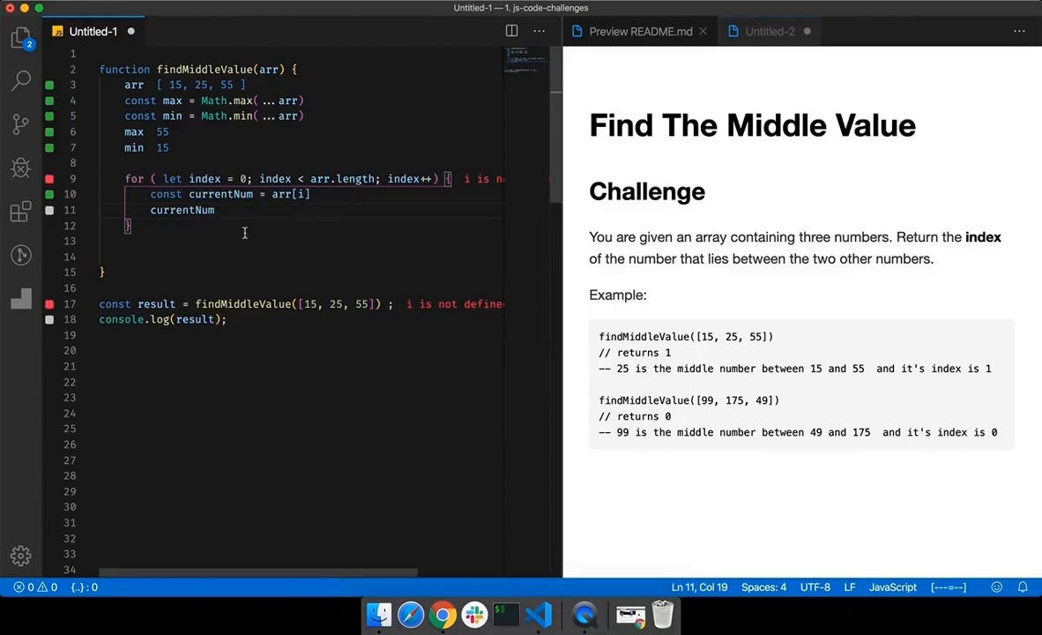
type("index")
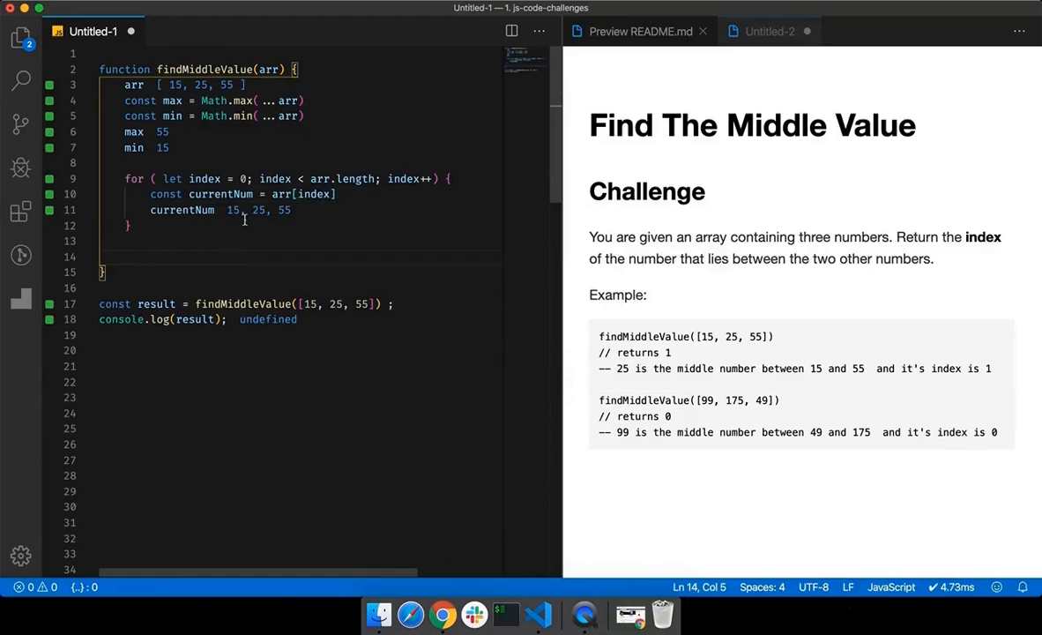
mouse_move(278, 227)
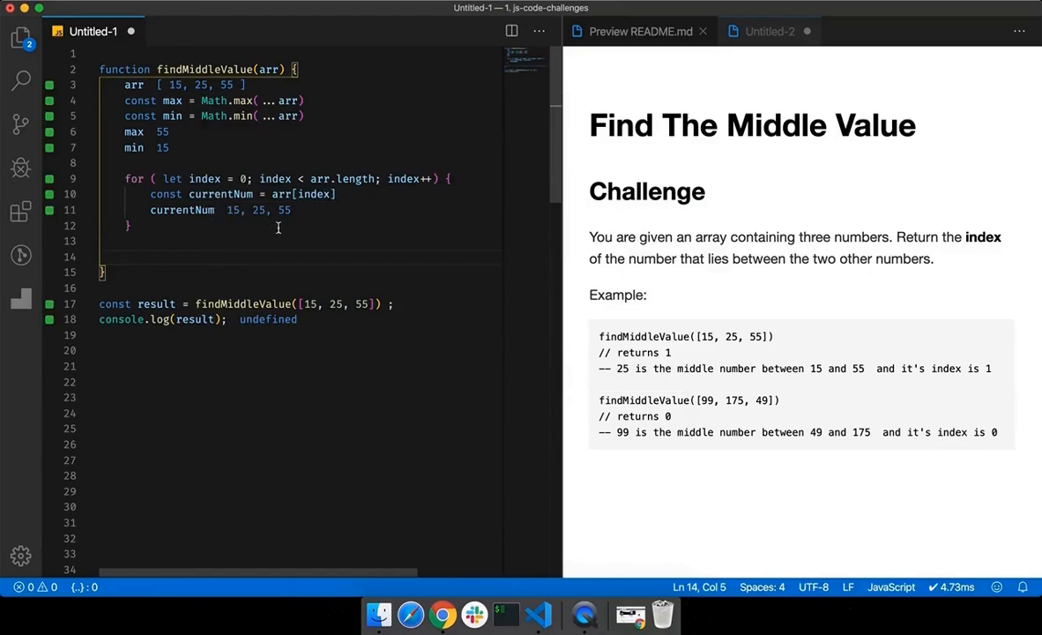
mouse_move(304, 221)
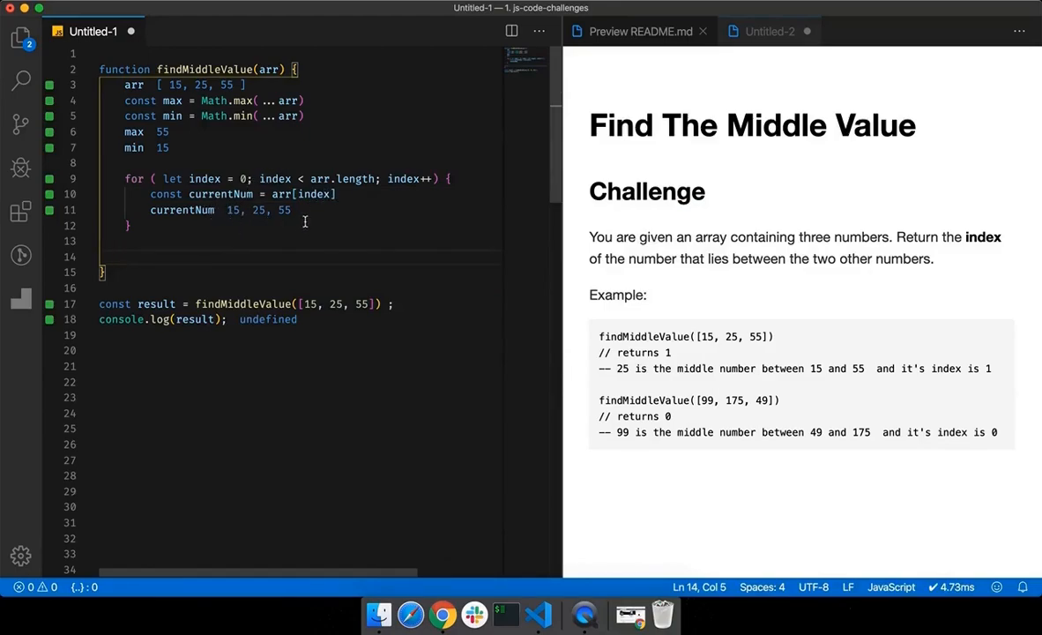
mouse_move(254, 242)
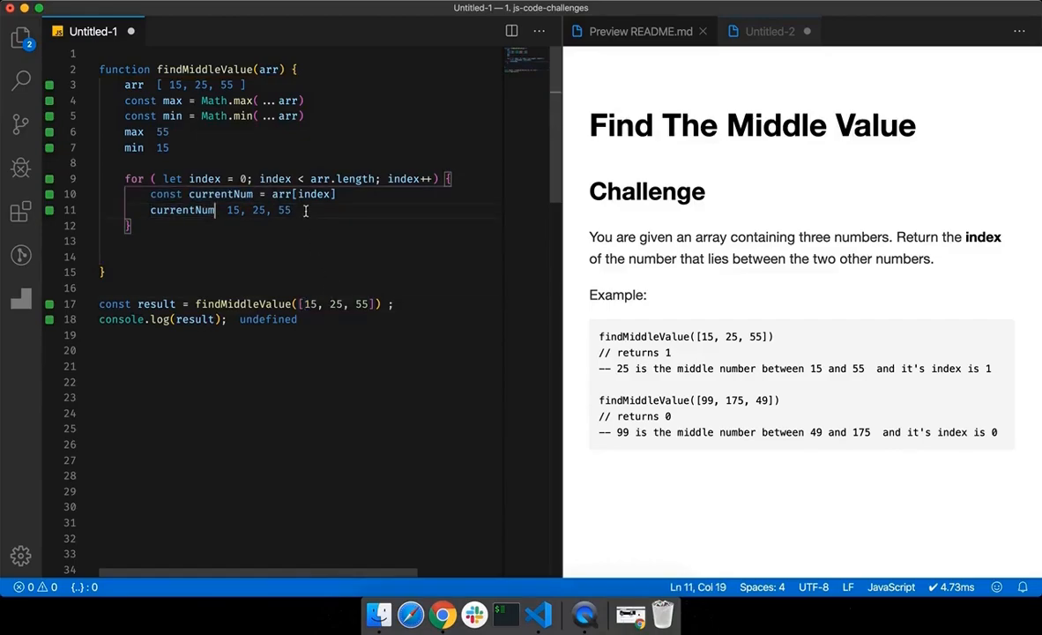
type("if(")
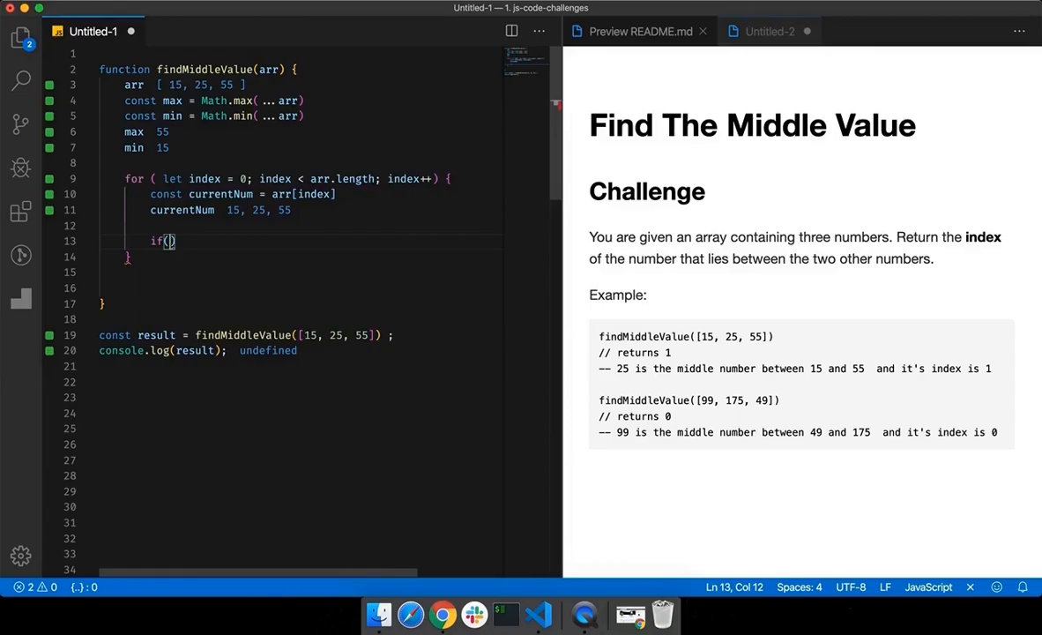
Step: Add if (currentNum !== min && currentNum !== max) { return index } inside the loop
type("currentNum !== min &&")
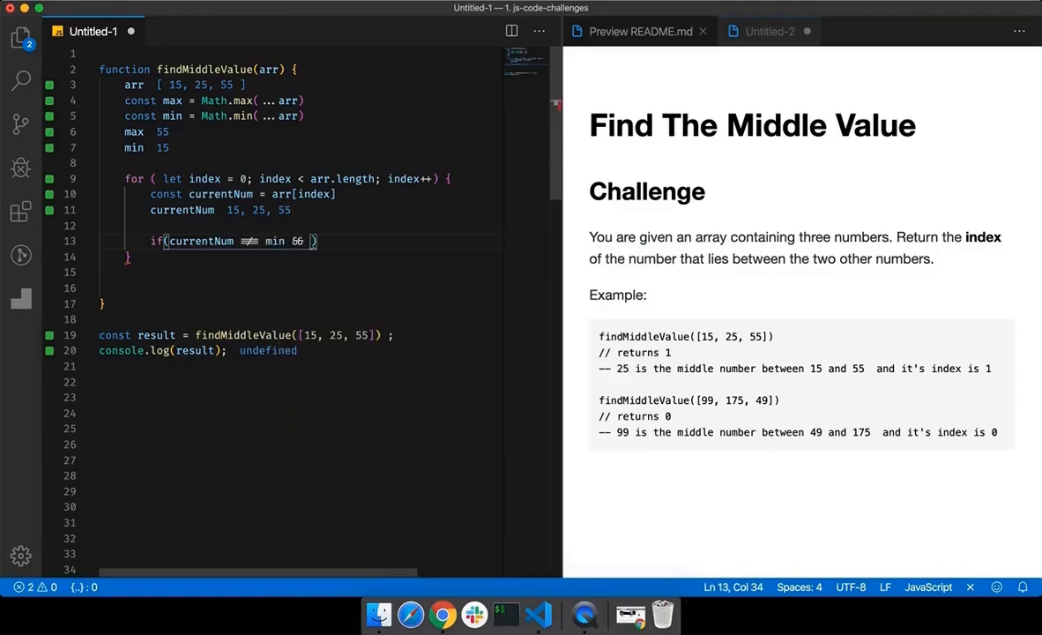
type("currentNum !==")
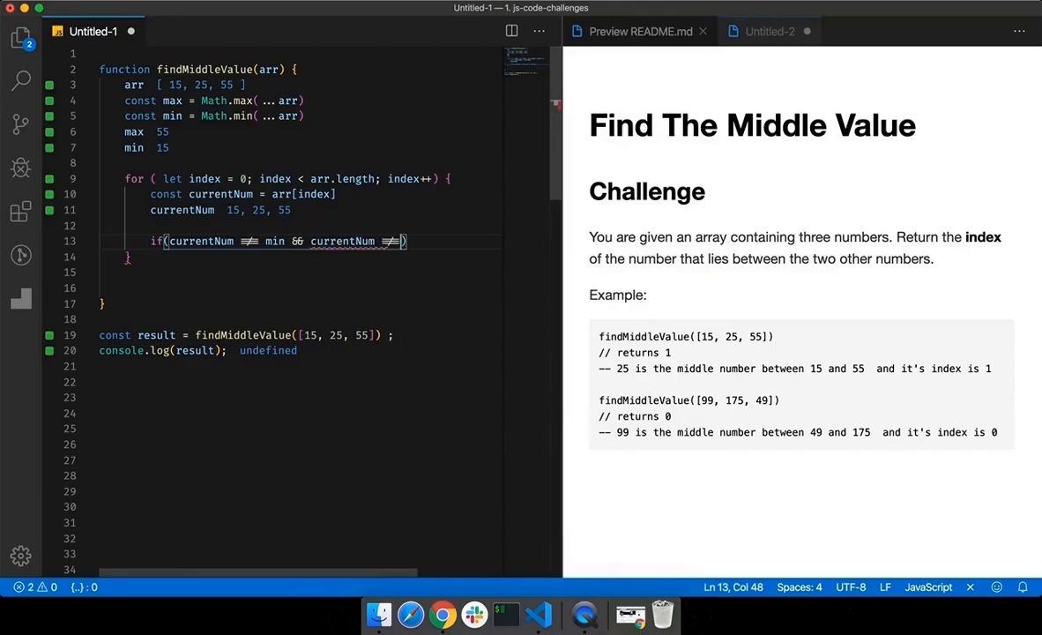
type("max")
type("re")
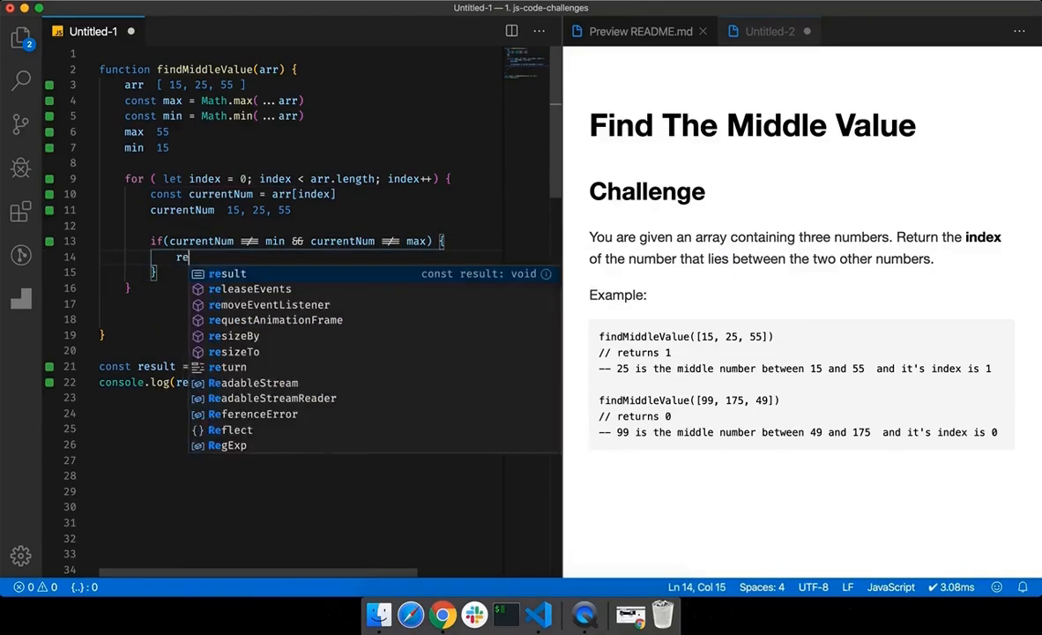
type("turn")
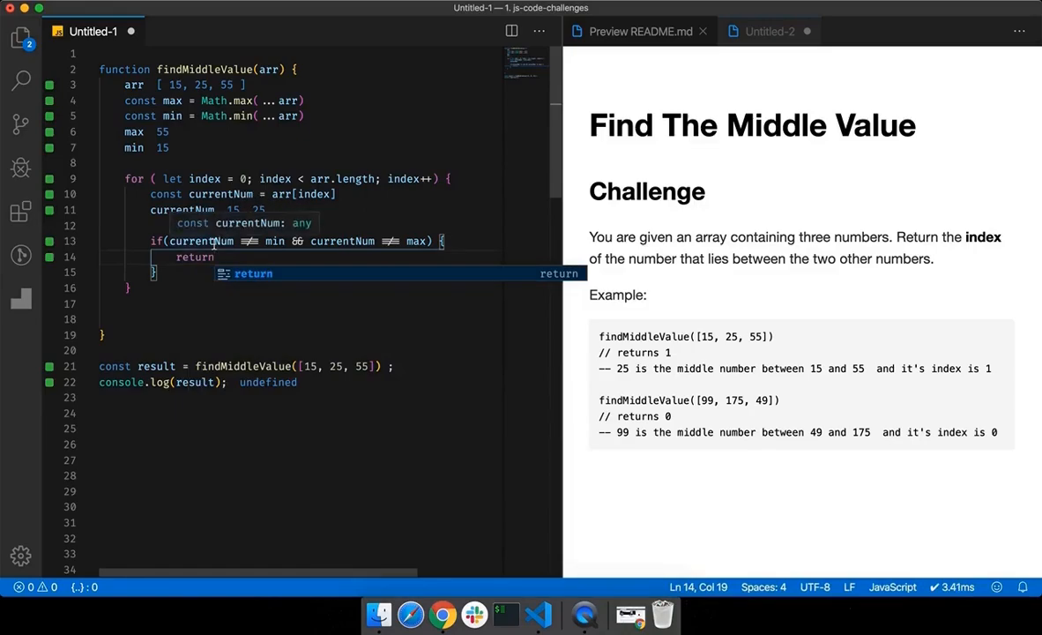
mouse_move(520, 269)
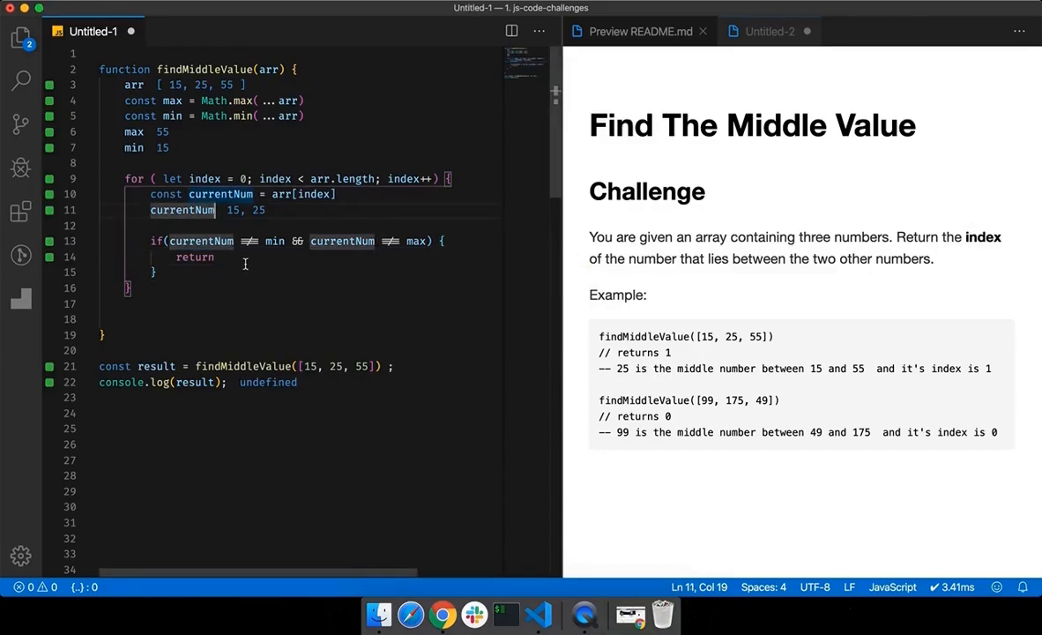
type("inde")
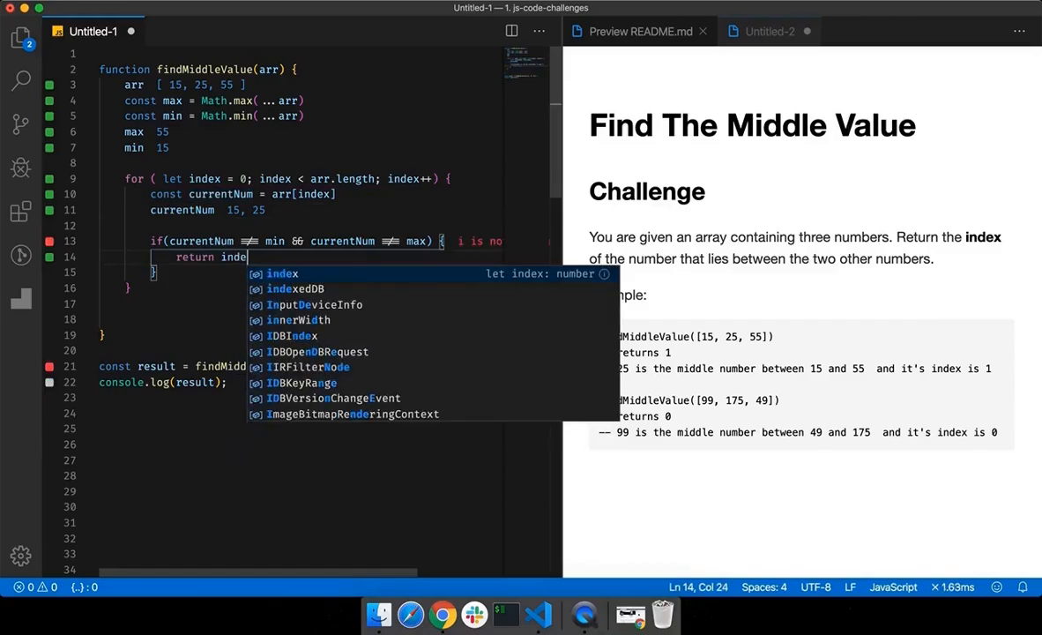
type("x")
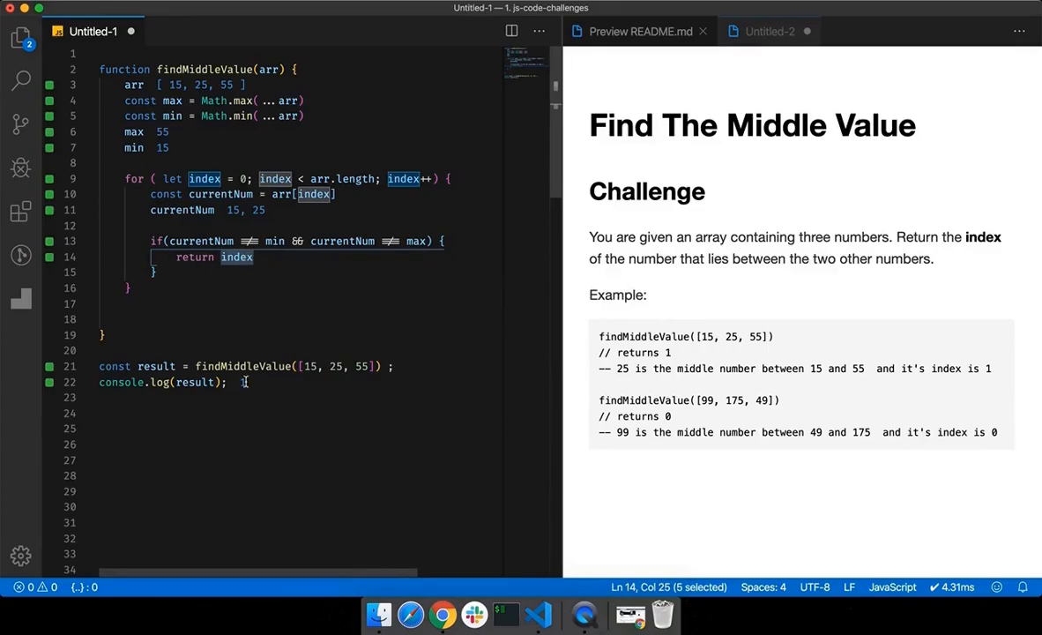
Step: Confirm console.log(result) prints 1 for [15, 25, 55] and select the array numbers
left_click(228, 382)
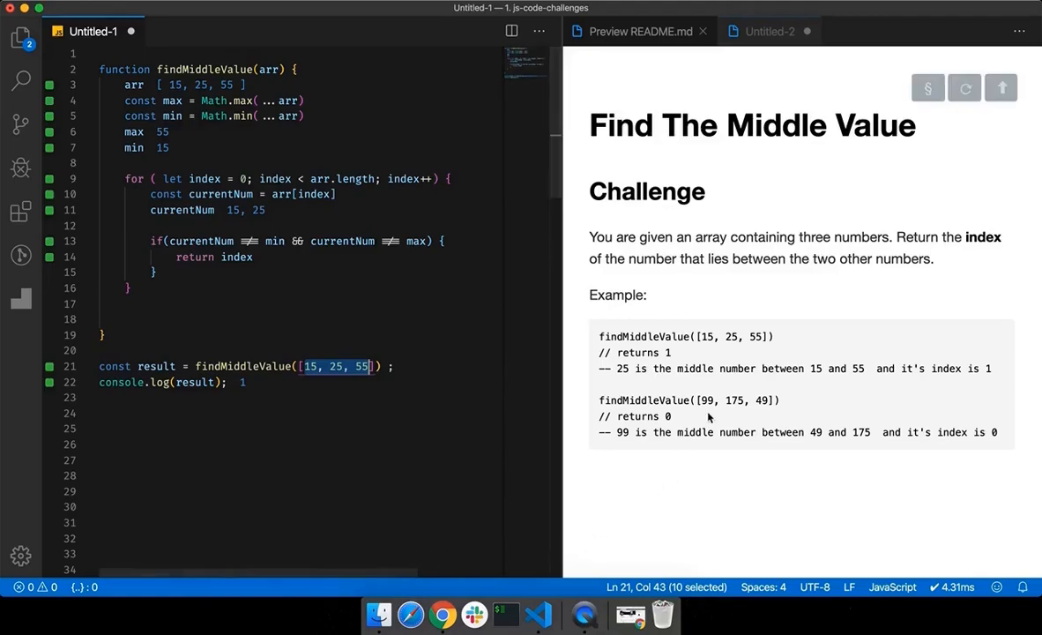
Step: Replace the test array with 99, 175, 49 and confirm the log shows 0
type("99,")
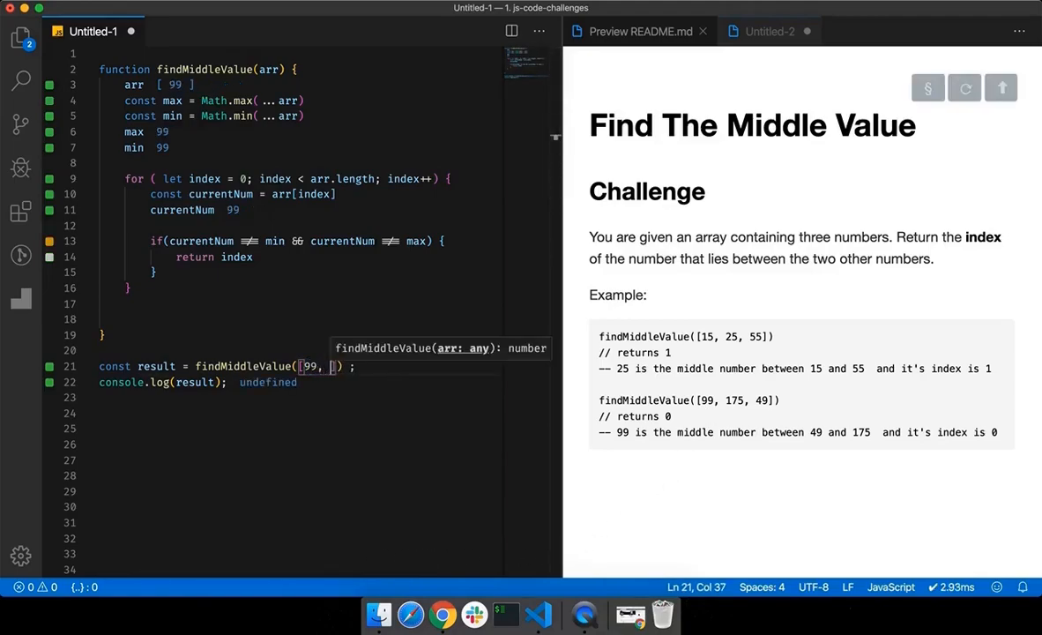
type("175,")
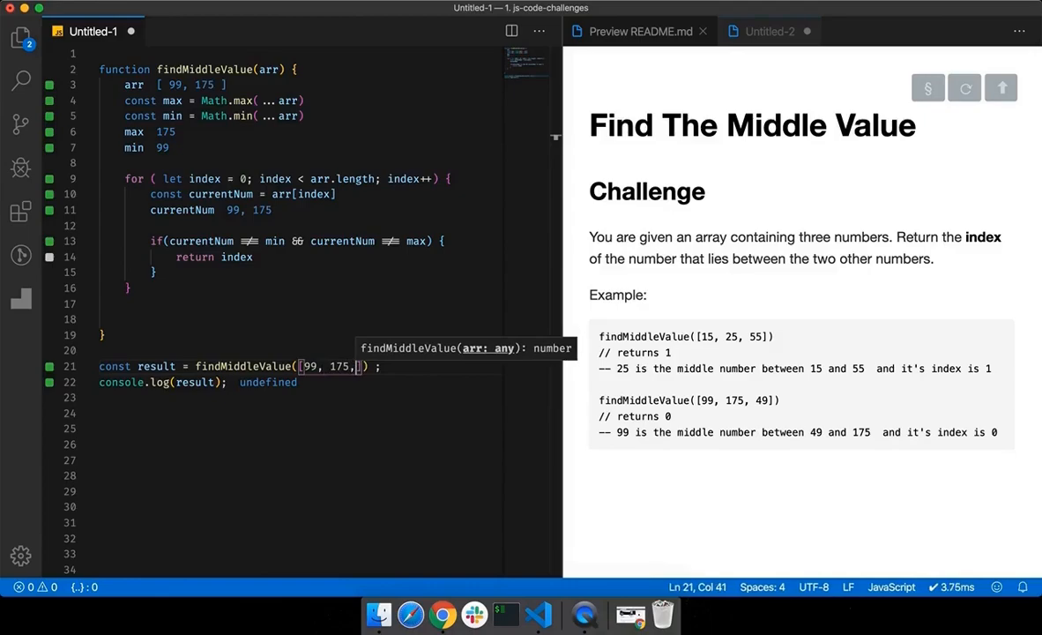
type("4")
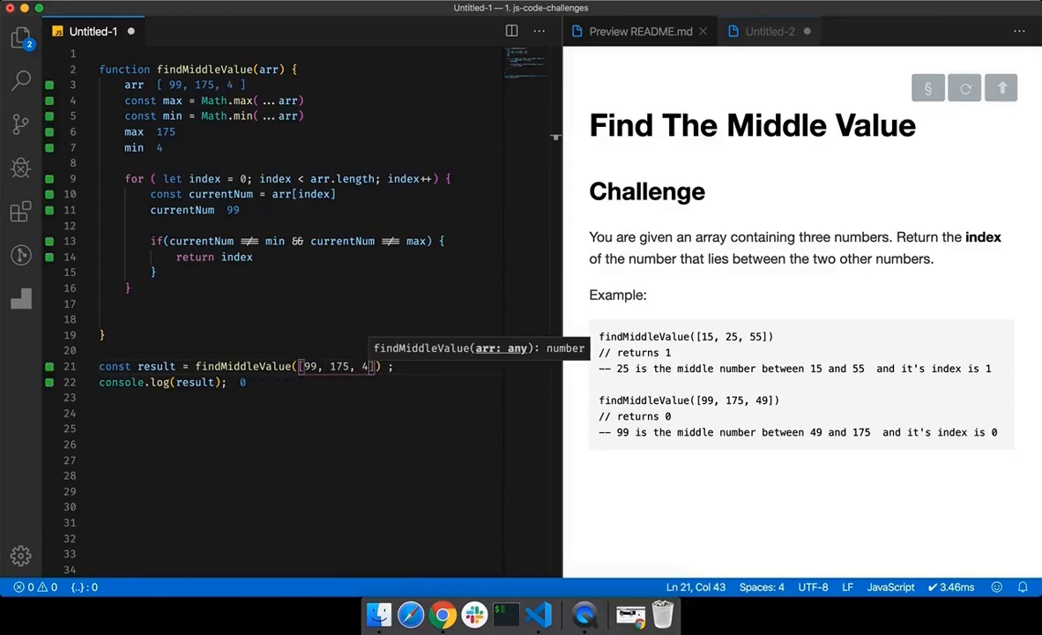
type("9")
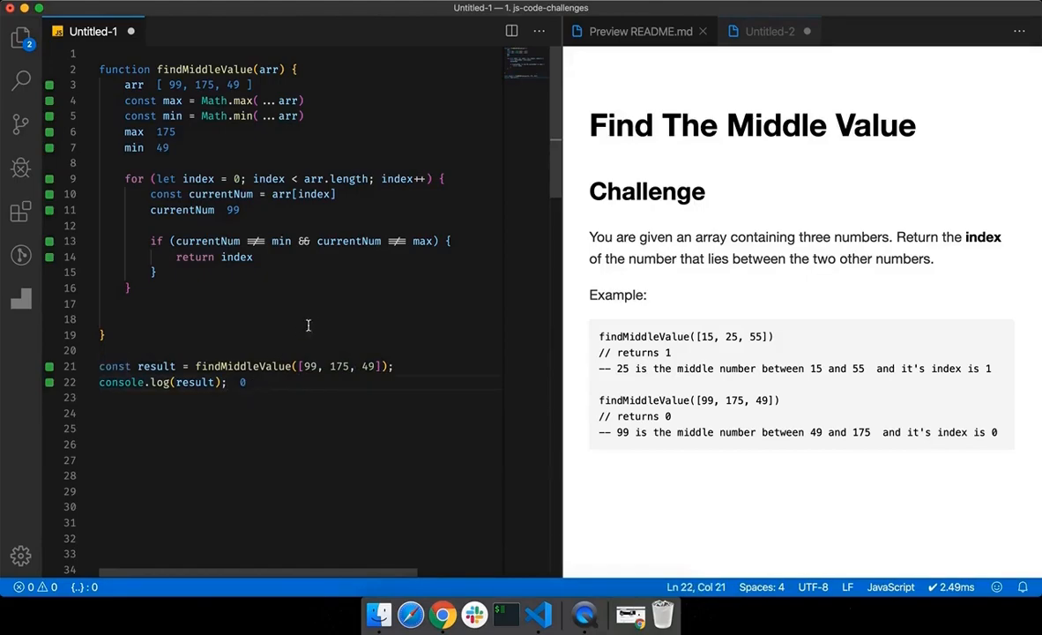
mouse_move(318, 302)
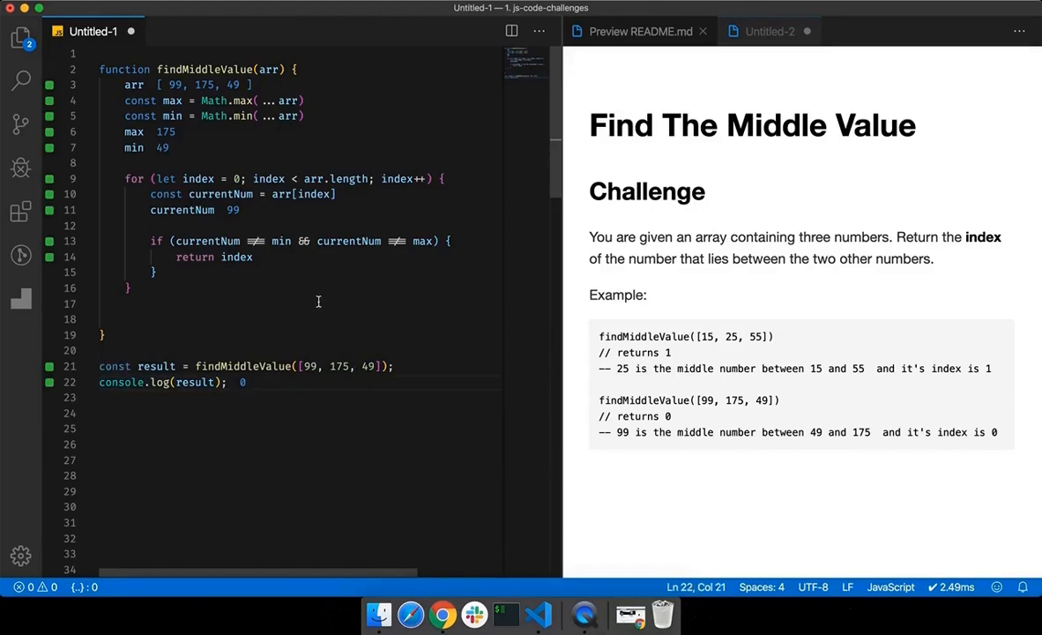